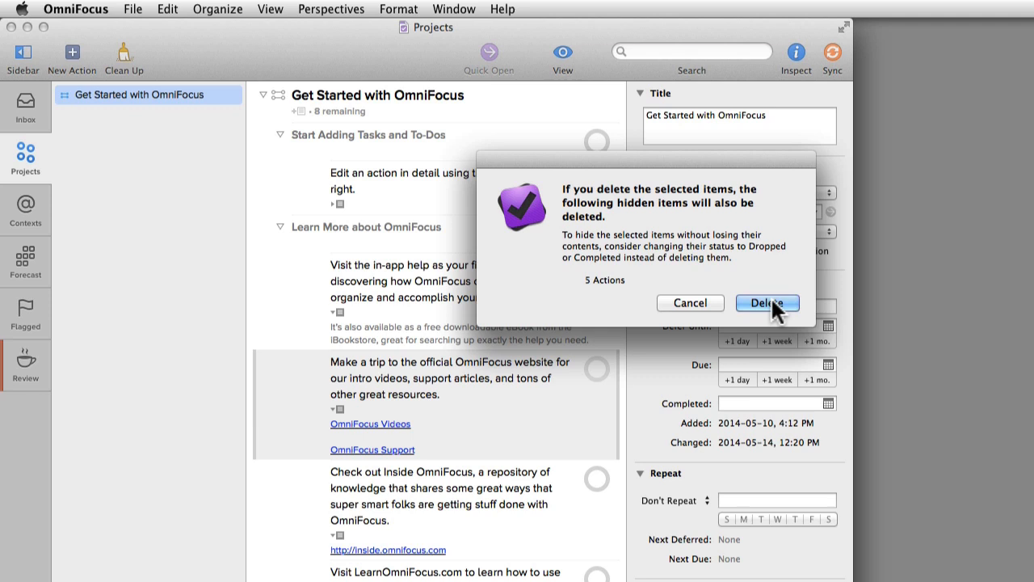
# Step: Confirm deleting the Get Started with OmniFocus tutorial project, then check the Help menu
pyautogui.click(766, 302)
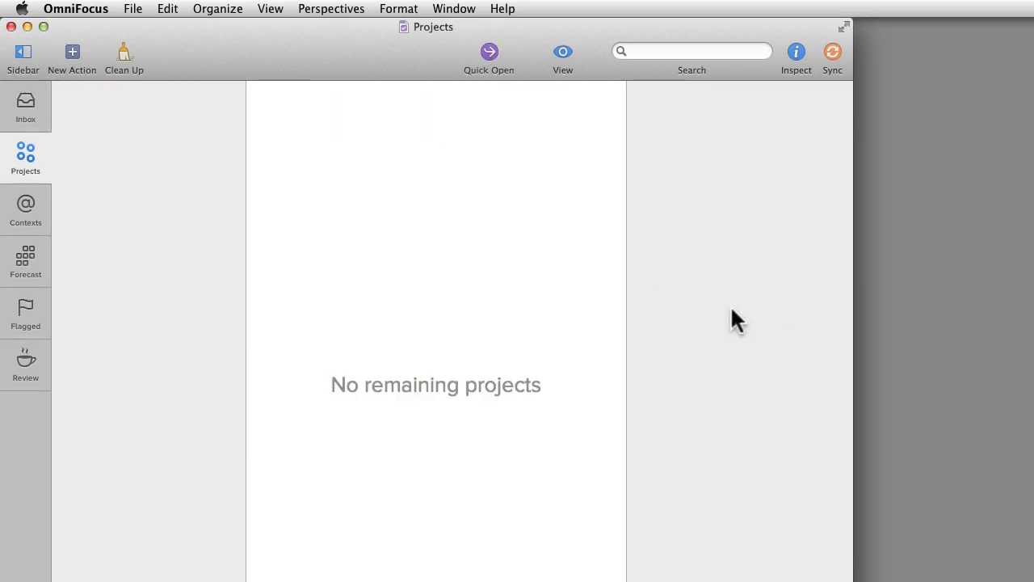
pyautogui.click(502, 9)
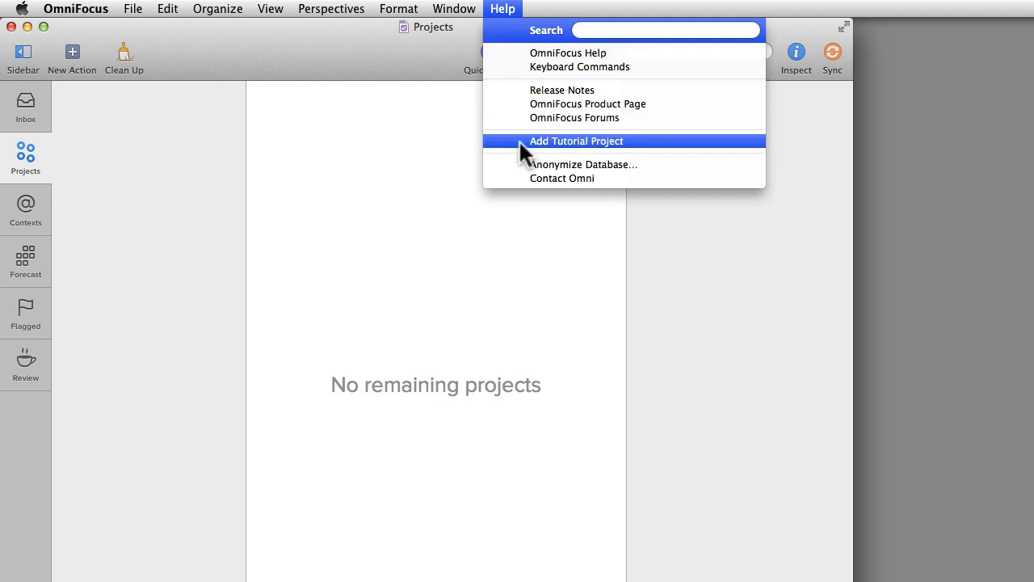
pyautogui.moveTo(440, 190)
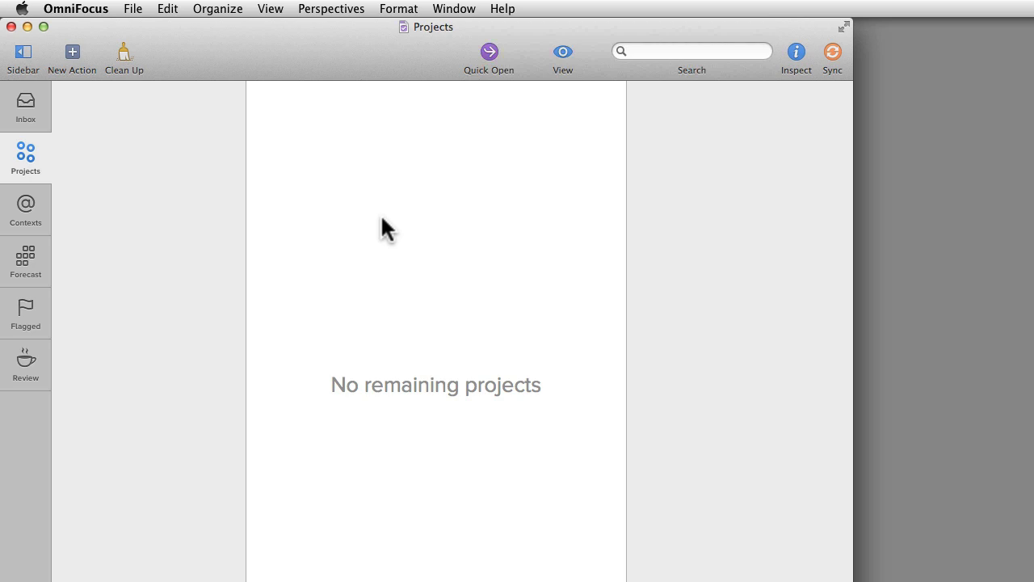
pyautogui.moveTo(375, 246)
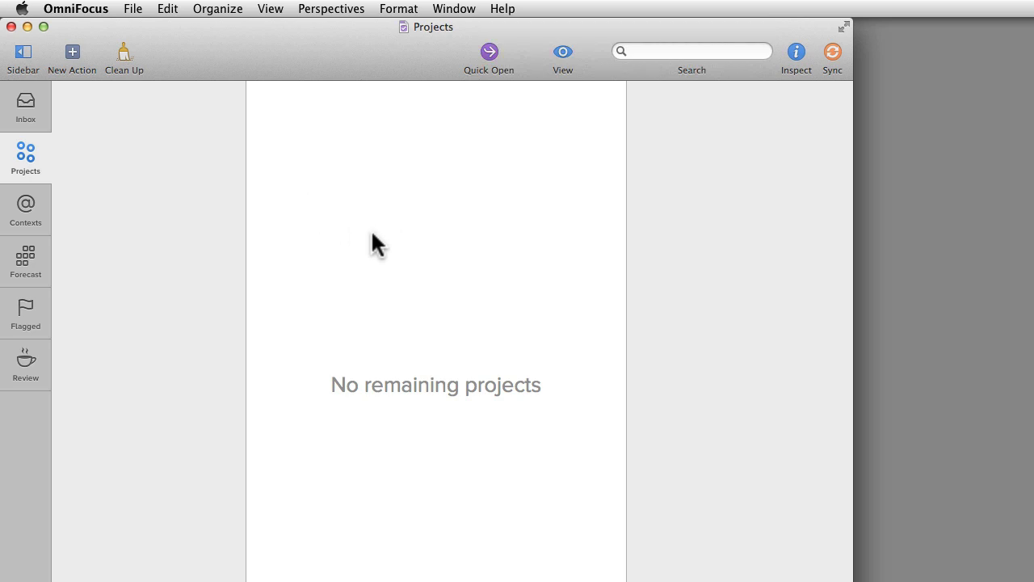
# Step: Create a new project named 'Plan Trip to Vancouver' from the File menu and select it
pyautogui.click(133, 9)
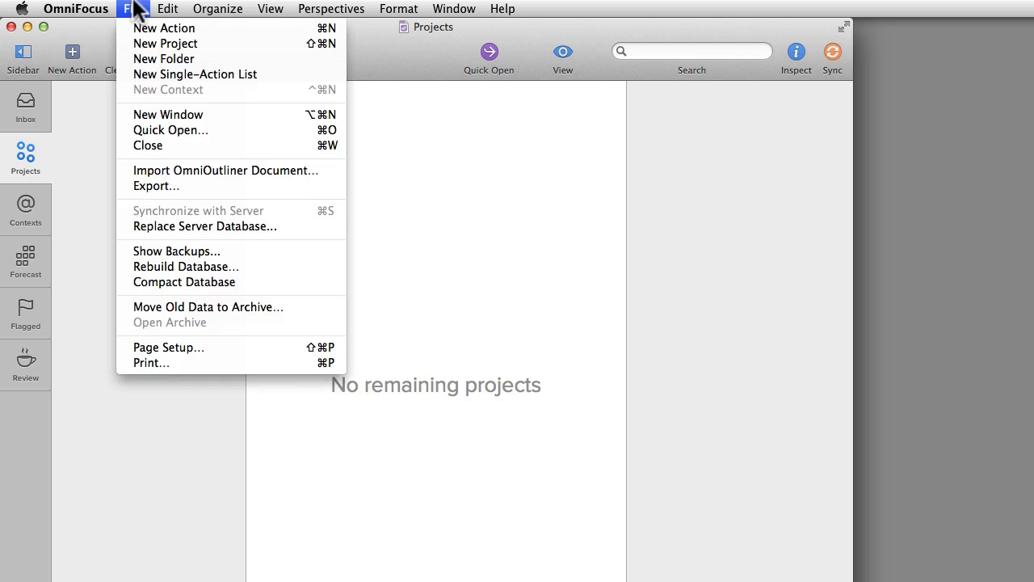
pyautogui.moveTo(166, 44)
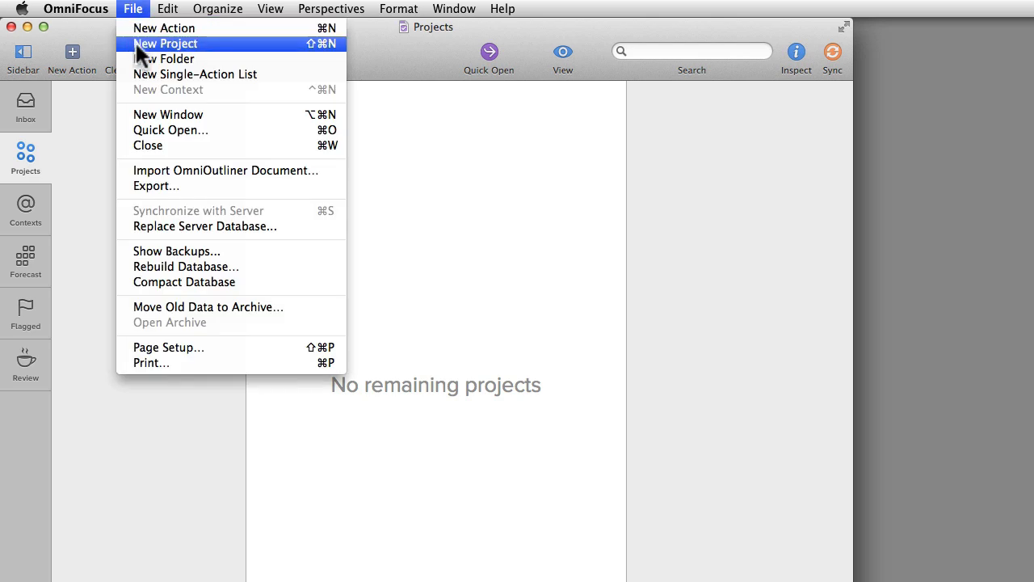
pyautogui.click(165, 44)
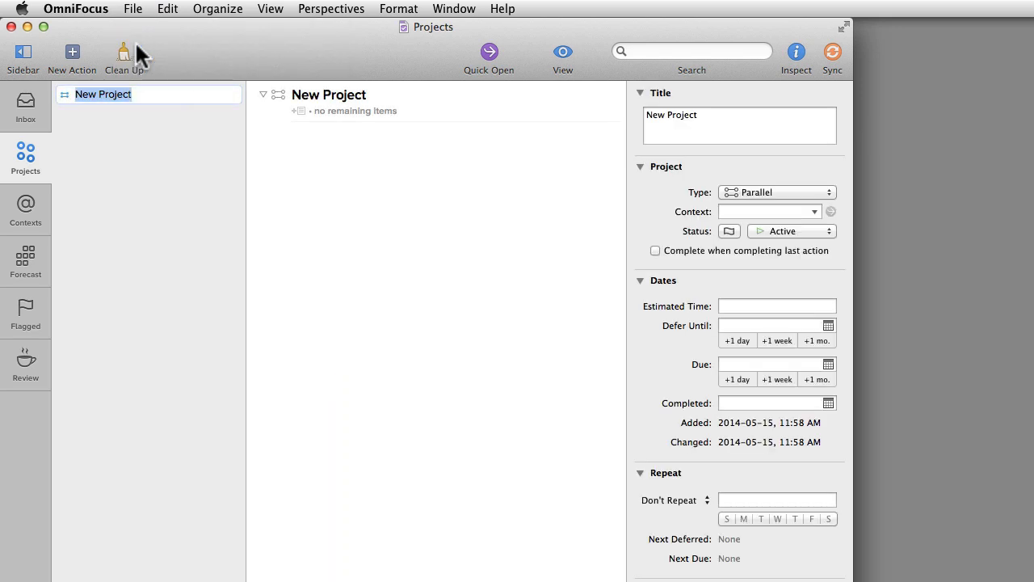
pyautogui.write('Plan Trip to Vanc')
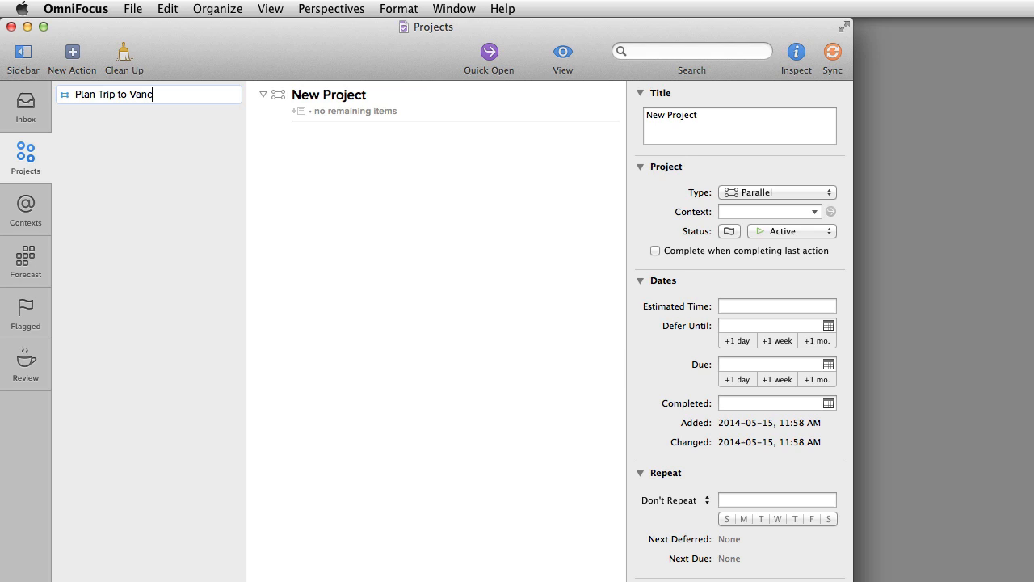
pyautogui.write('ouver')
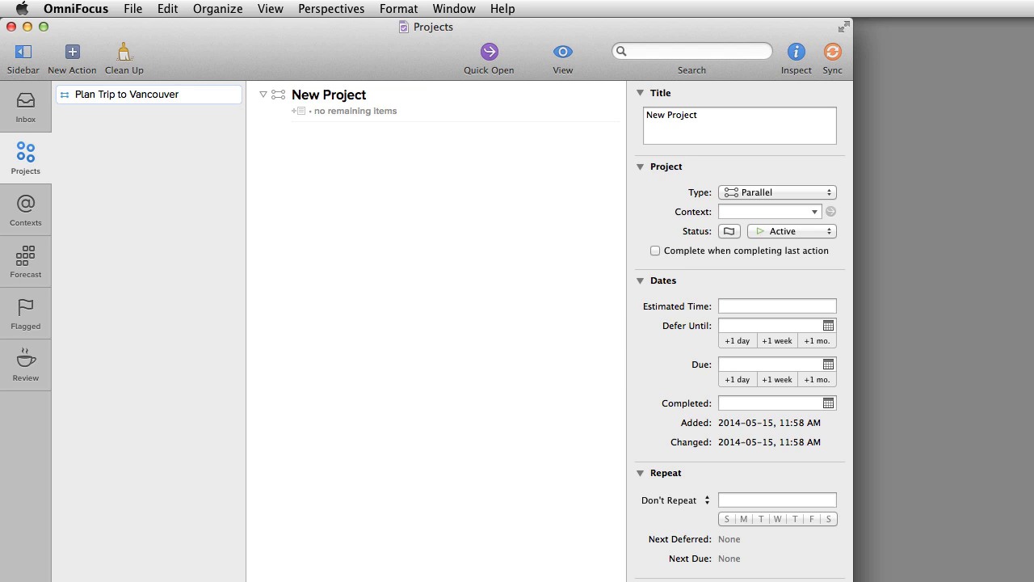
pyautogui.click(150, 94)
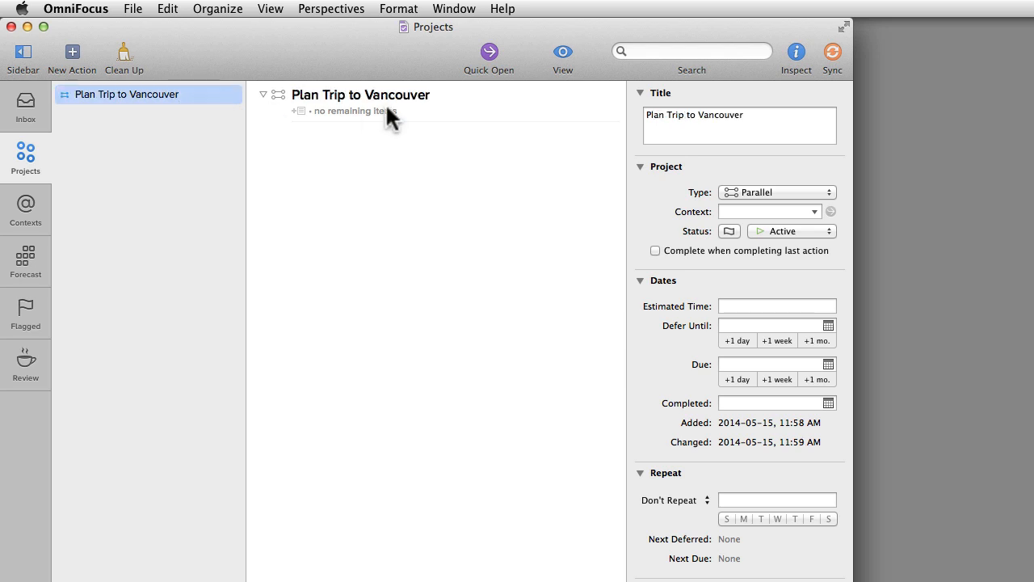
pyautogui.click(359, 94)
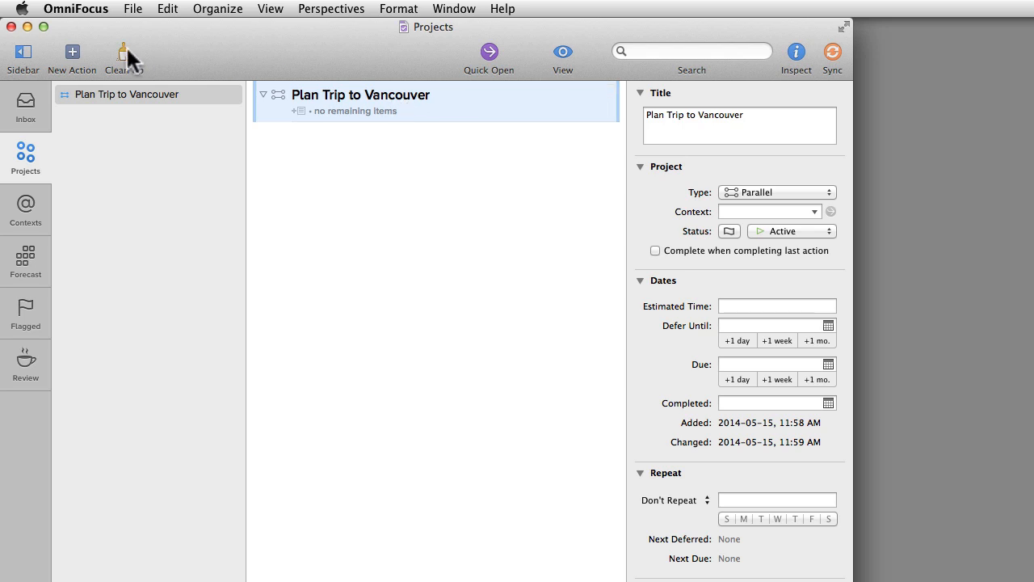
pyautogui.moveTo(72, 53)
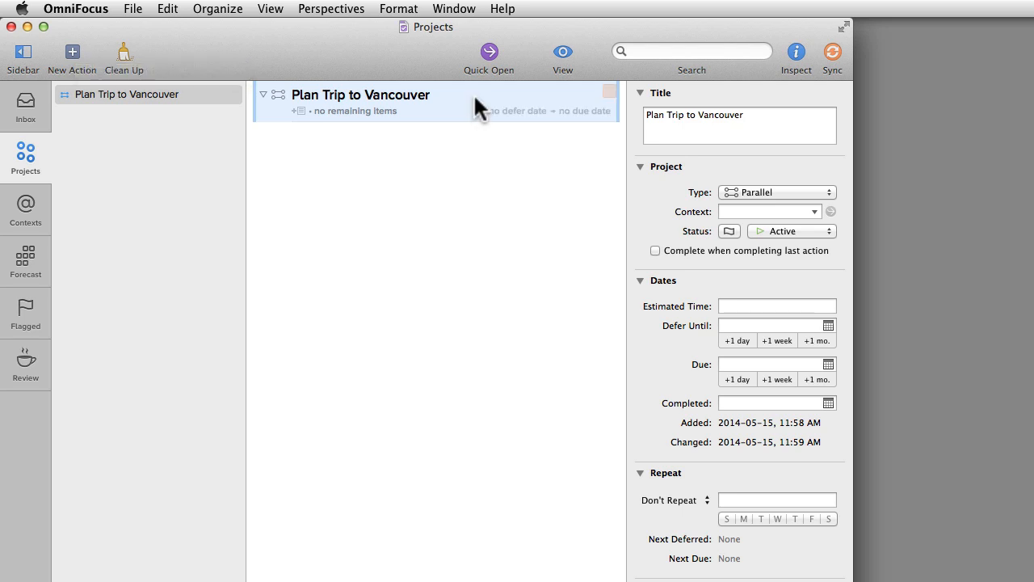
# Step: Add actions from 'Book flight' and 'Talk to Chris about dates' through 'Call Tim for restaurant recommendations'
pyautogui.click(72, 52)
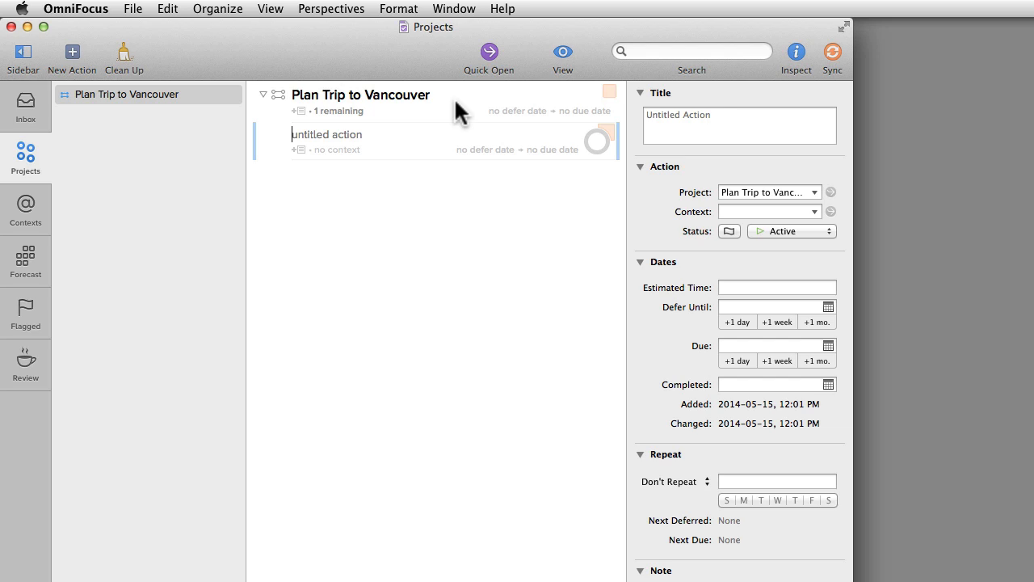
pyautogui.write('Book flight')
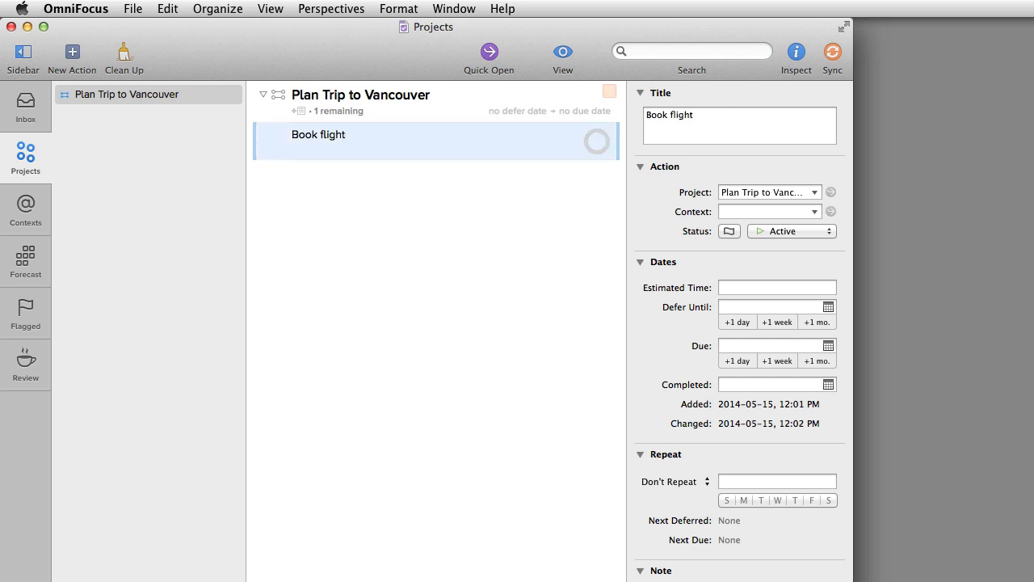
pyautogui.click(72, 51)
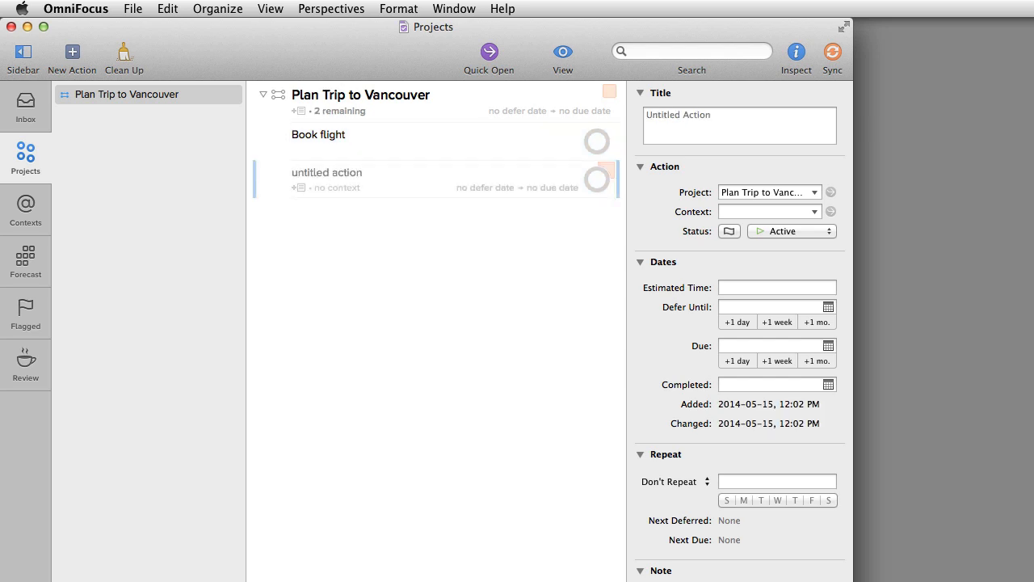
pyautogui.write('Talk to Chris about d')
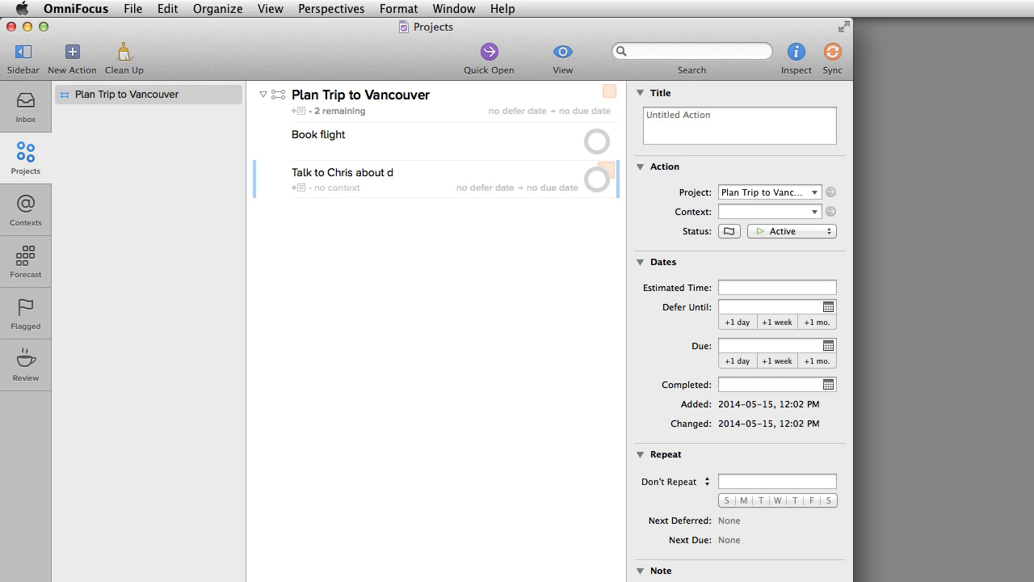
pyautogui.write('ates for Vancouver')
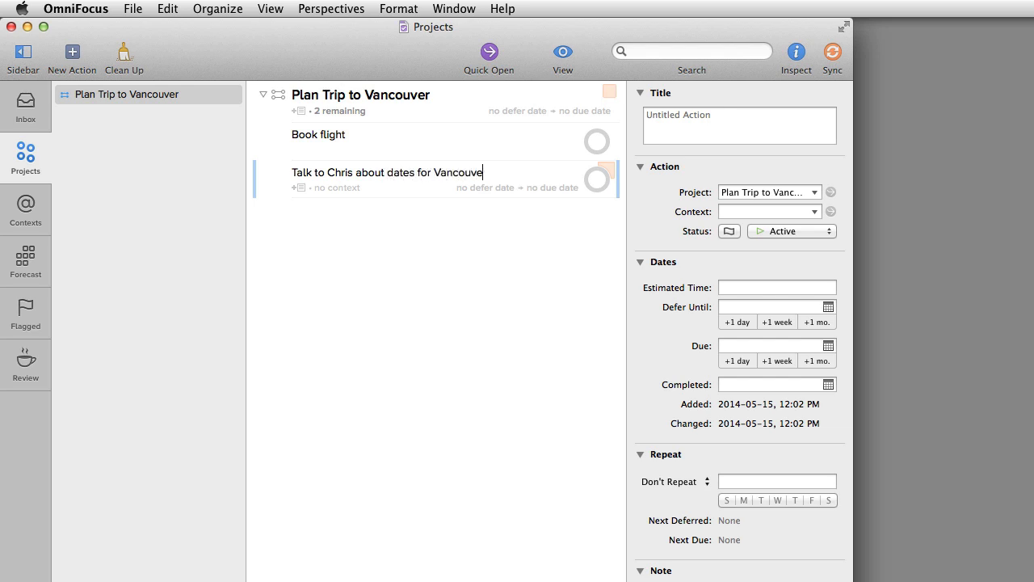
pyautogui.write('trip')
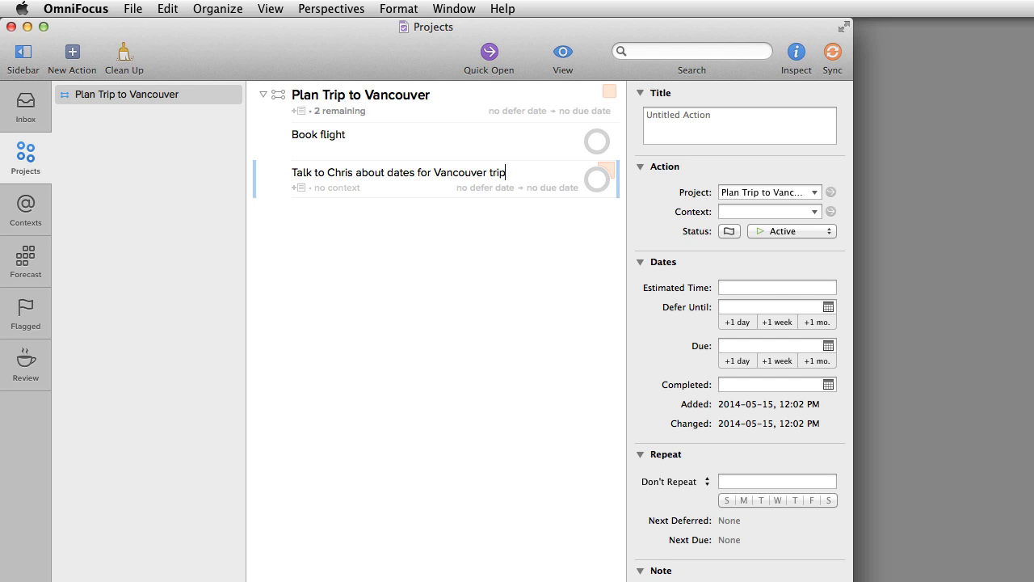
pyautogui.press('Return')
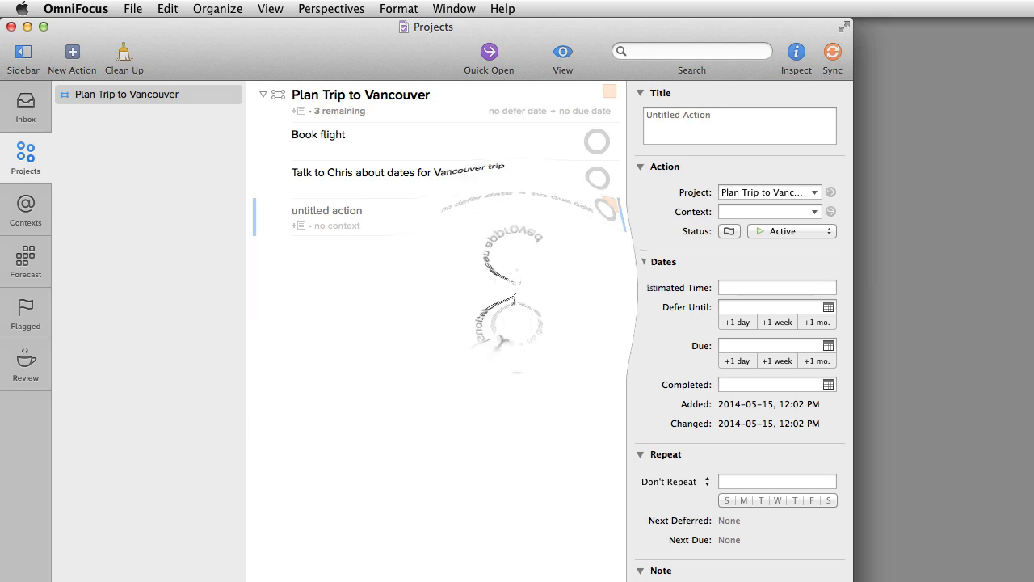
pyautogui.write('Call Tim for restaurant recommendations')
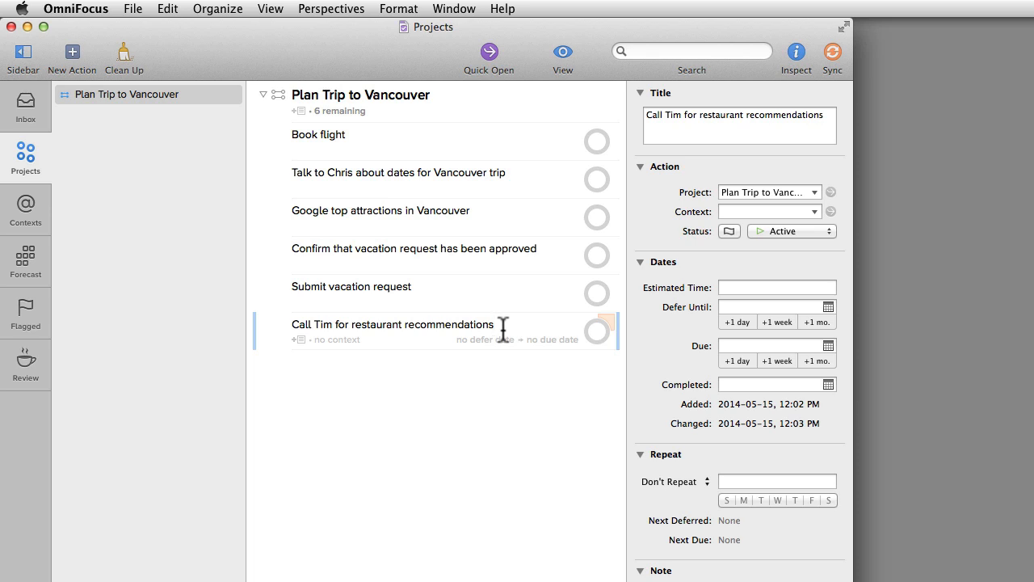
# Step: Drag 'Book flight' down to sit right below 'Submit vacation request'
pyautogui.click(318, 134)
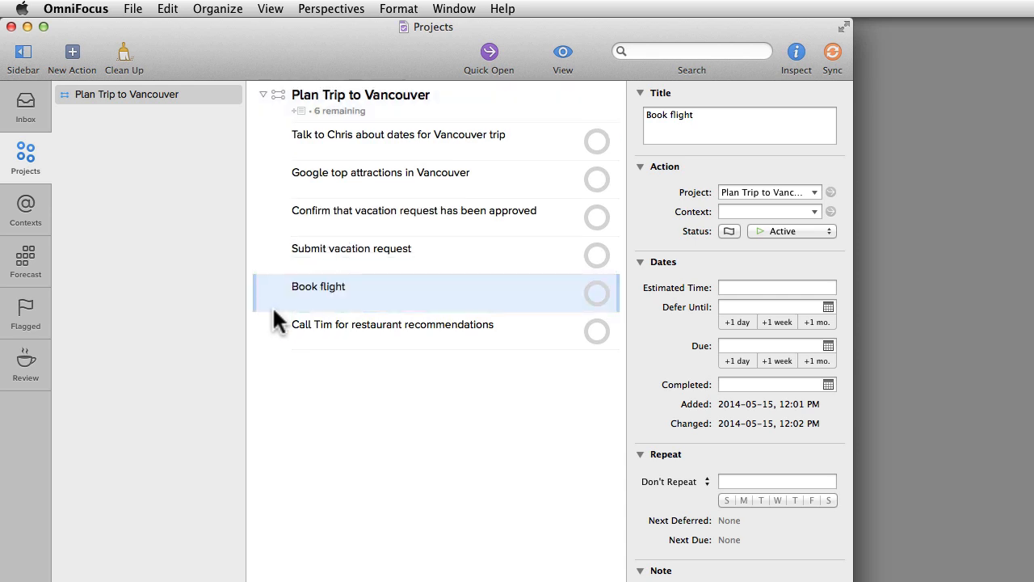
pyautogui.moveTo(281, 324)
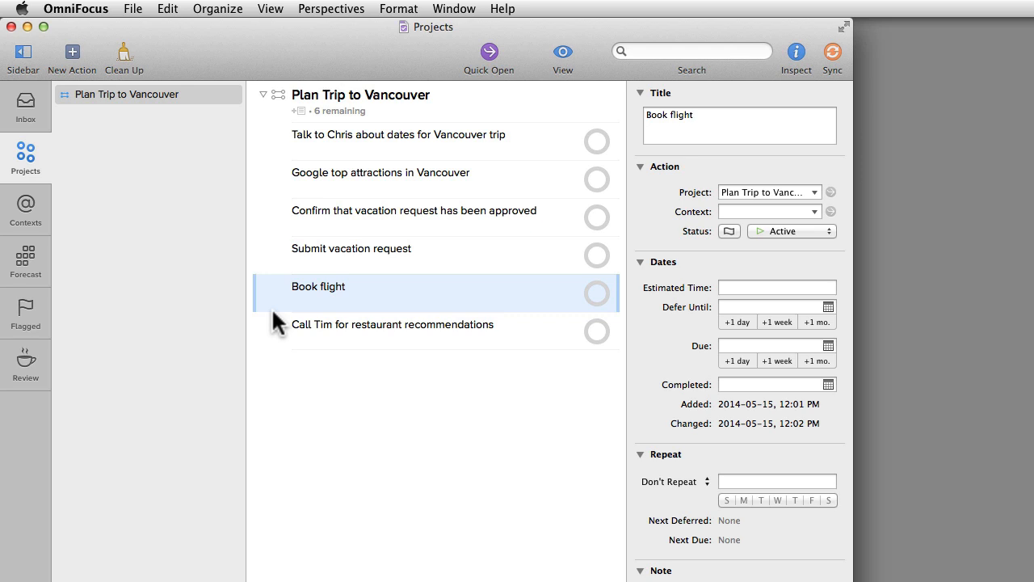
# Step: Add 'Research things to do in Vancouver' and indent Google top attractions and Call Tim under it
pyautogui.click(71, 51)
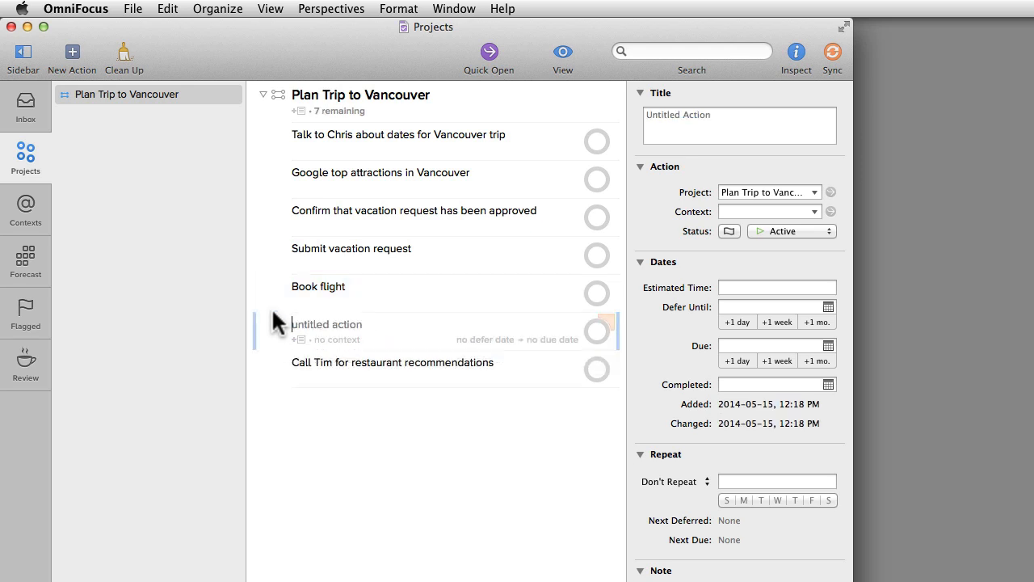
pyautogui.write('Research things to do in Vancouver')
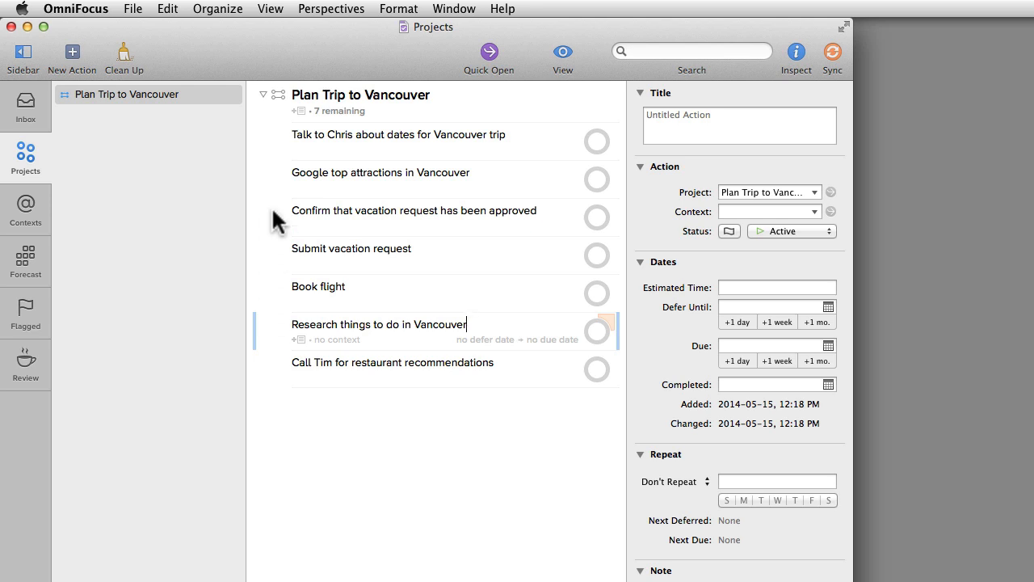
pyautogui.click(380, 172)
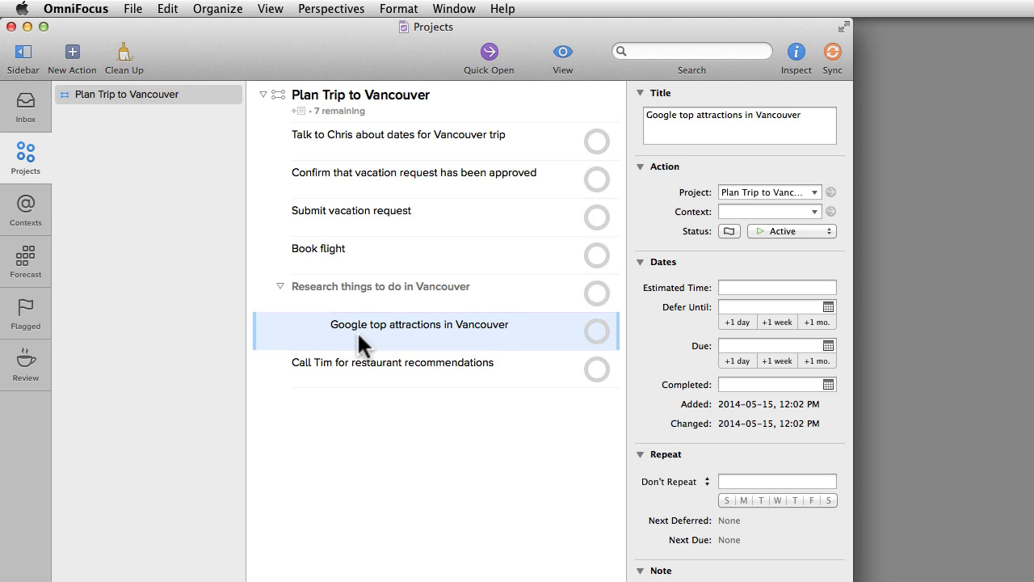
pyautogui.moveTo(315, 362)
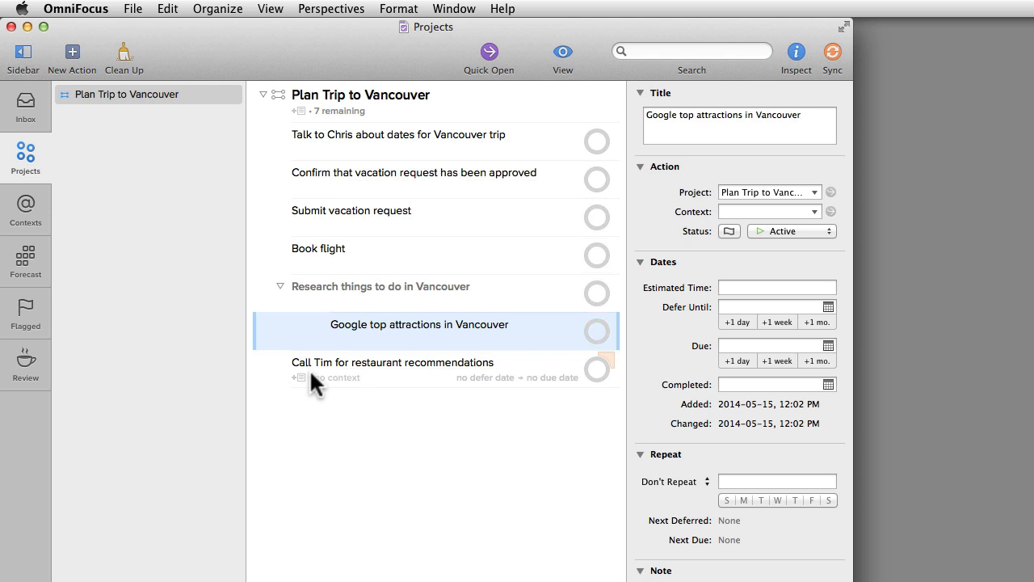
pyautogui.moveTo(270, 378)
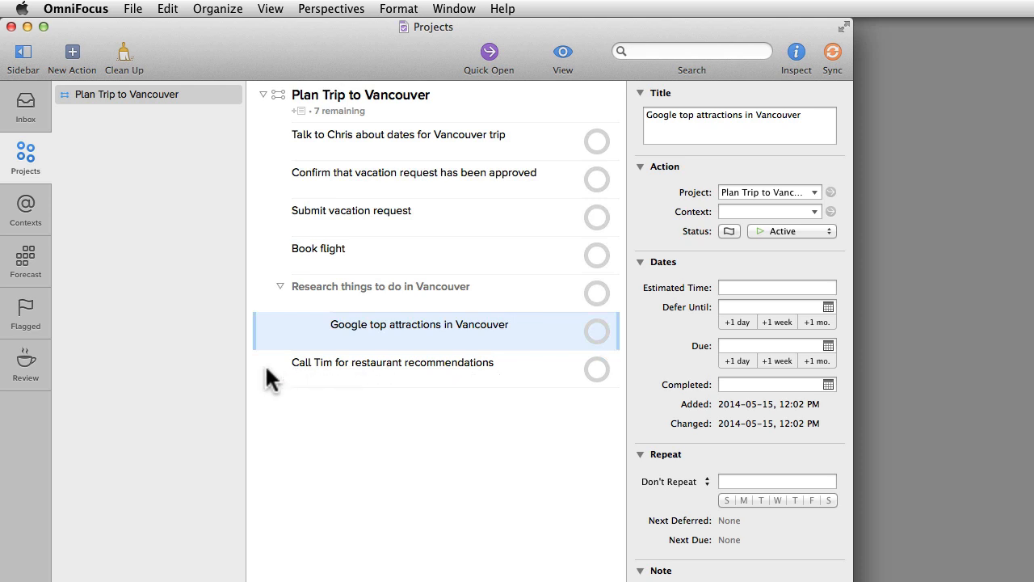
pyautogui.click(393, 362)
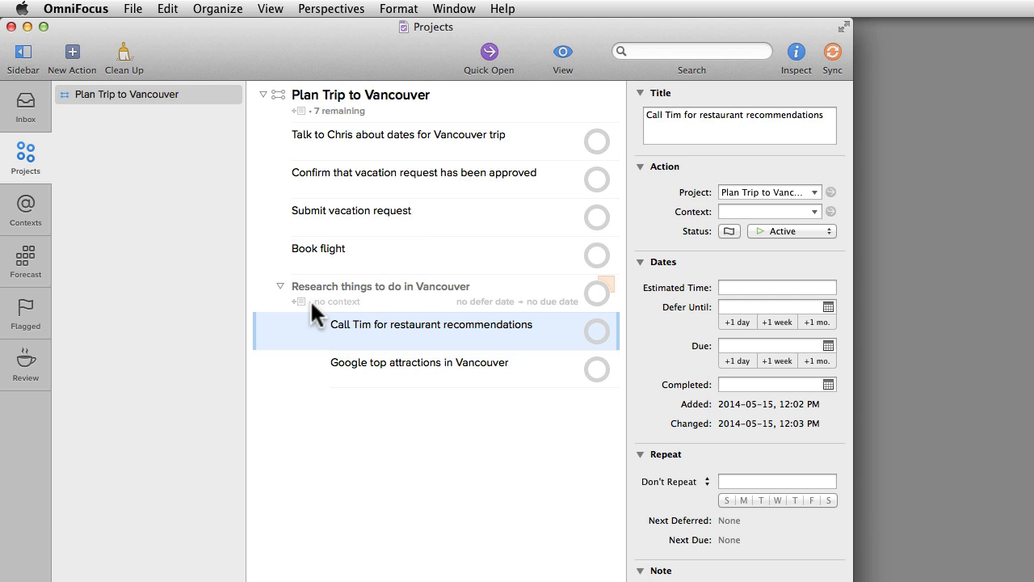
pyautogui.moveTo(305, 307)
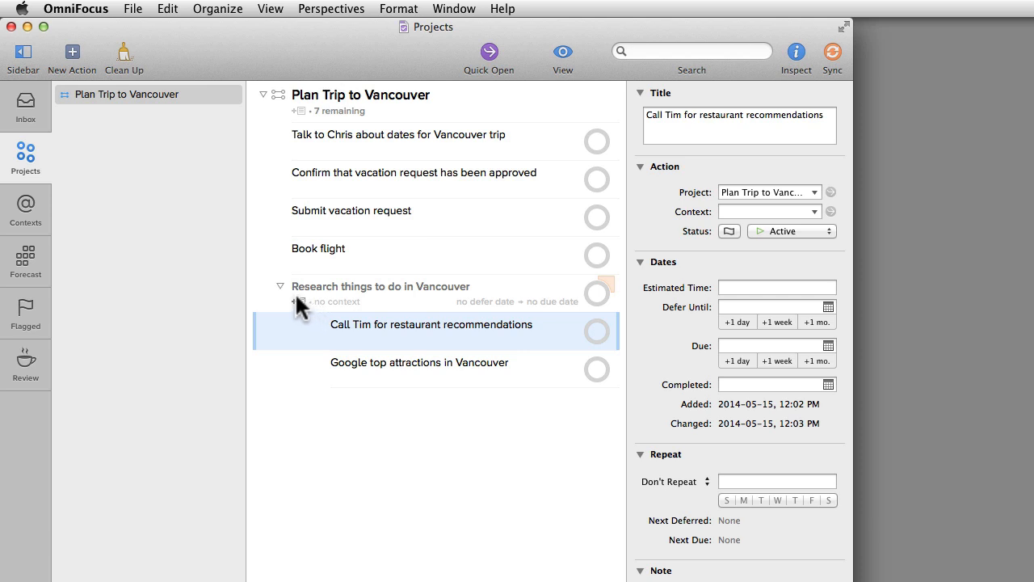
# Step: Collapse and re-expand the research group, then select the Plan Trip to Vancouver project row
pyautogui.click(281, 286)
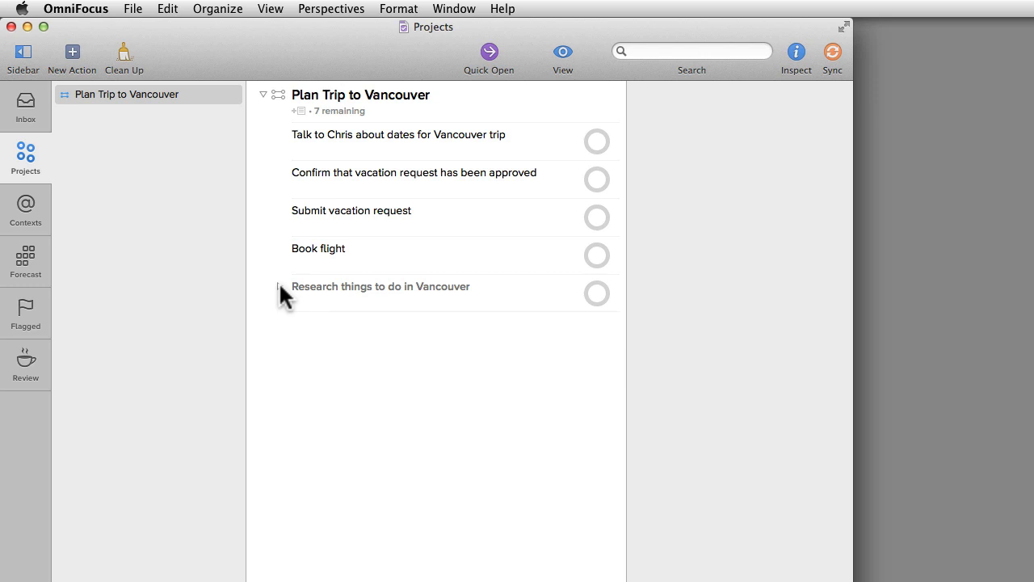
pyautogui.click(280, 287)
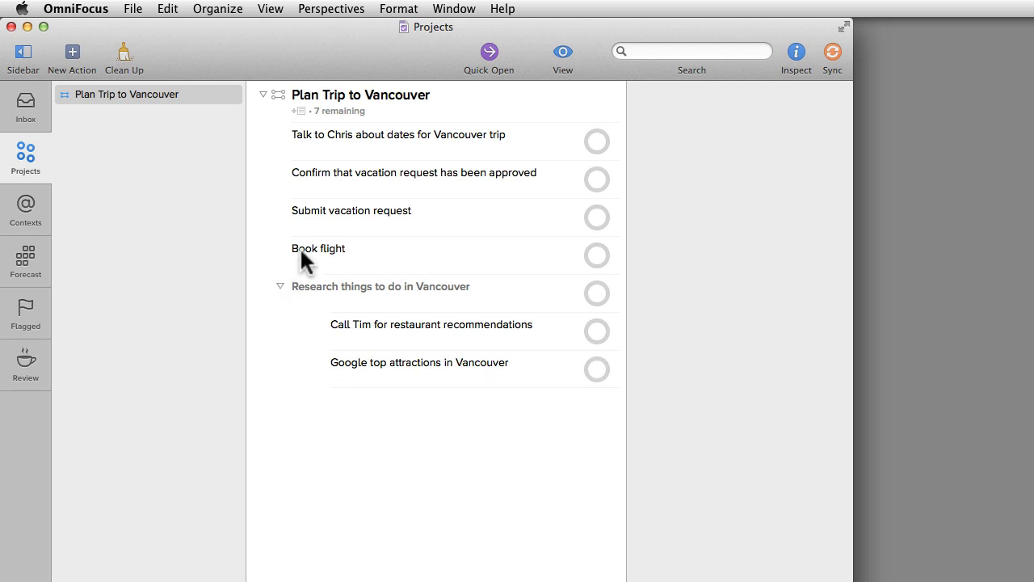
pyautogui.click(360, 95)
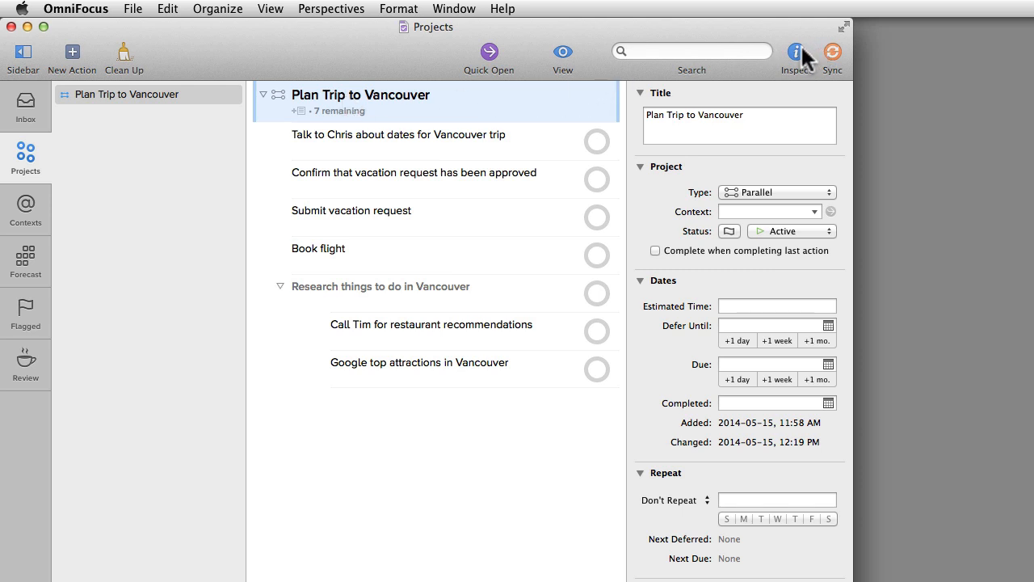
pyautogui.moveTo(796, 52)
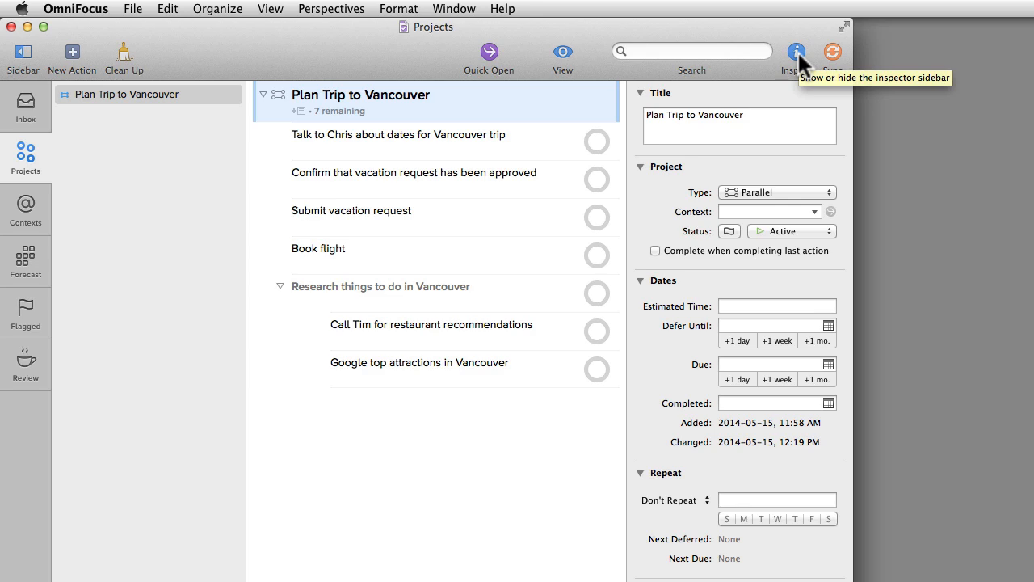
pyautogui.moveTo(779, 198)
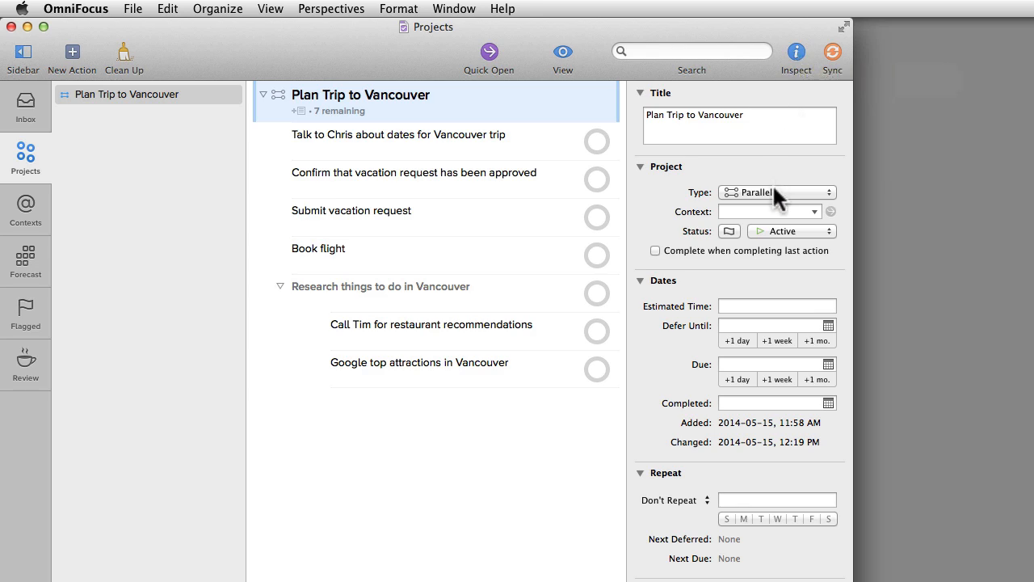
pyautogui.click(776, 192)
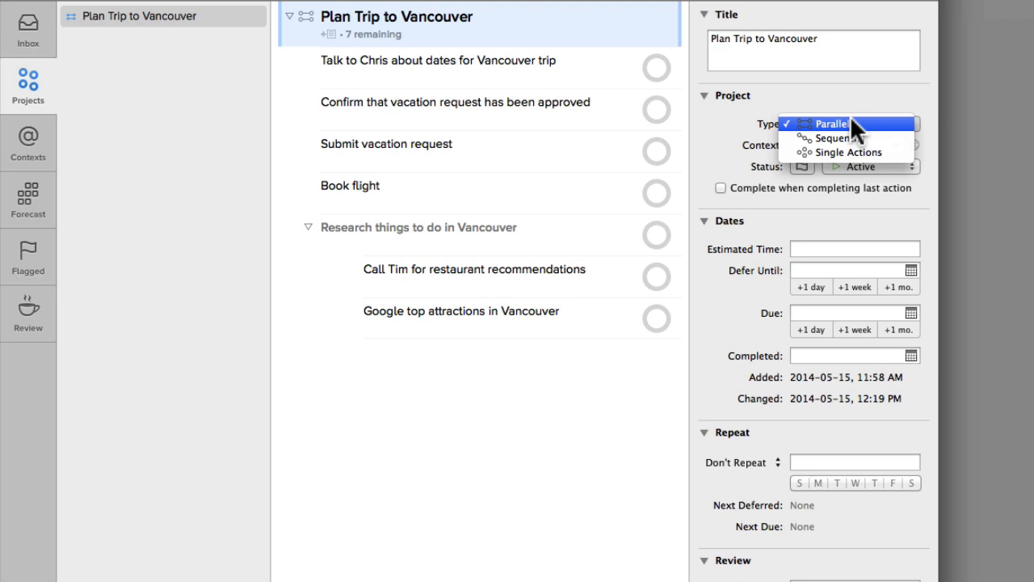
pyautogui.moveTo(849, 119)
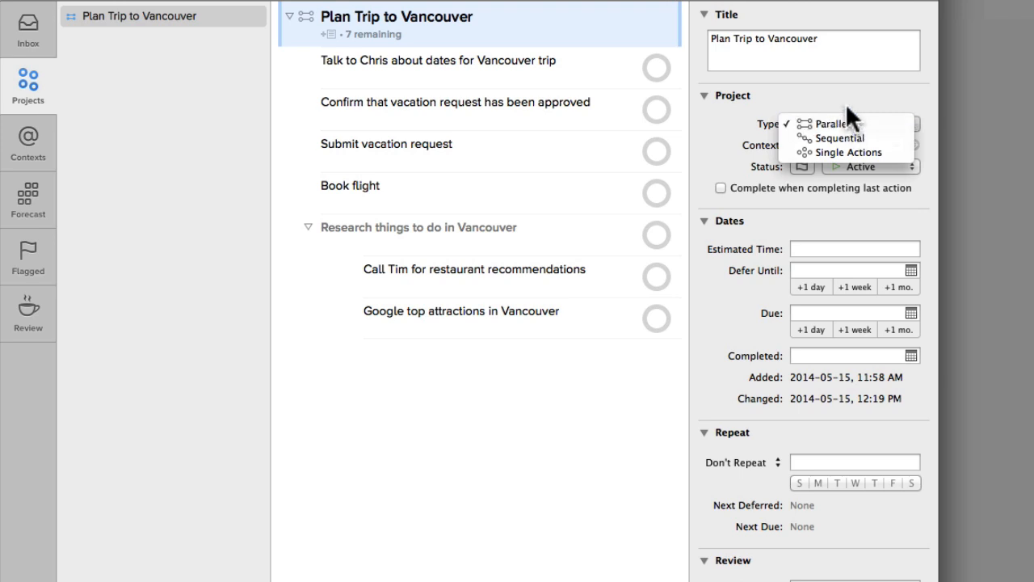
pyautogui.click(831, 123)
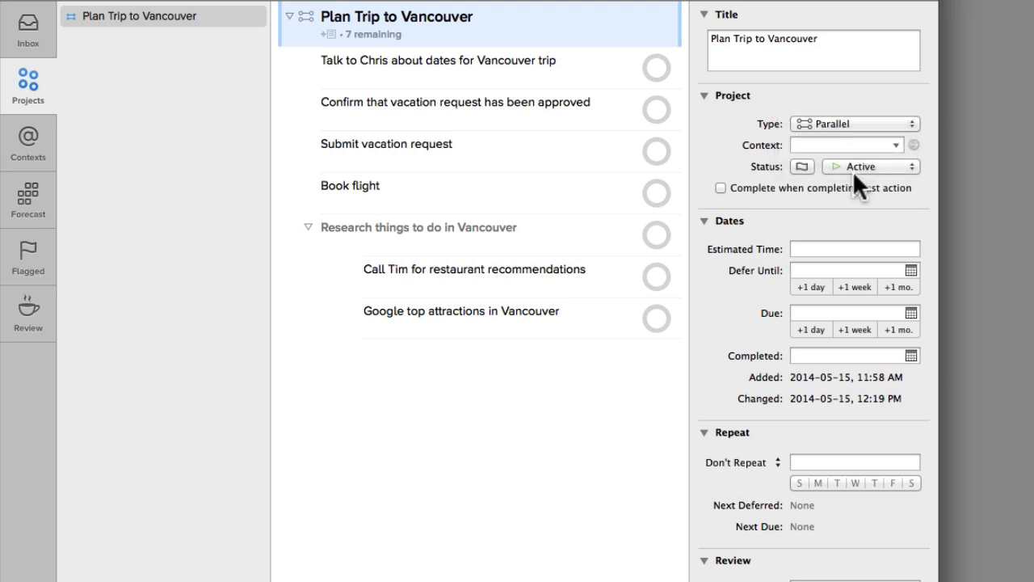
pyautogui.click(870, 167)
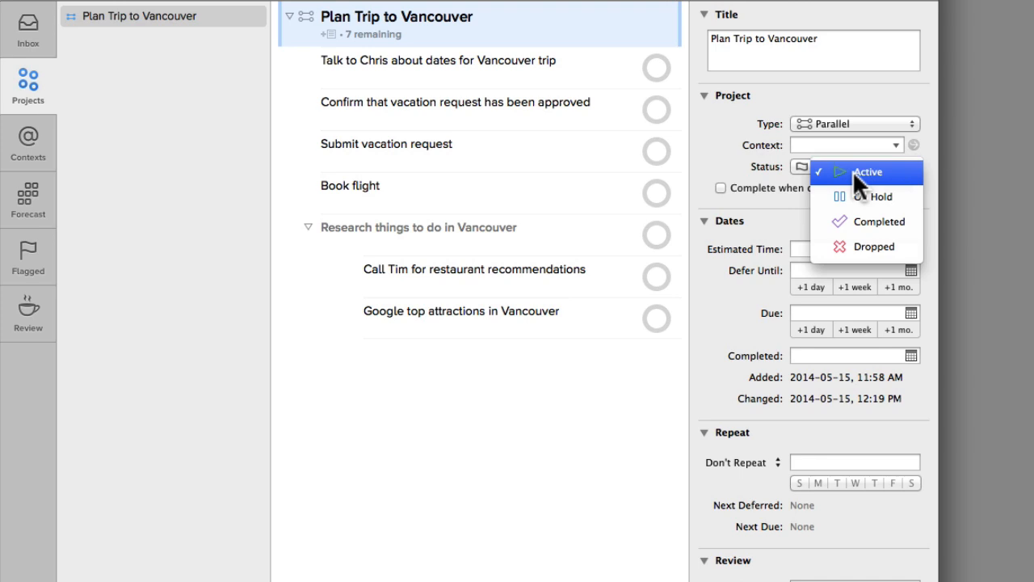
pyautogui.moveTo(866, 250)
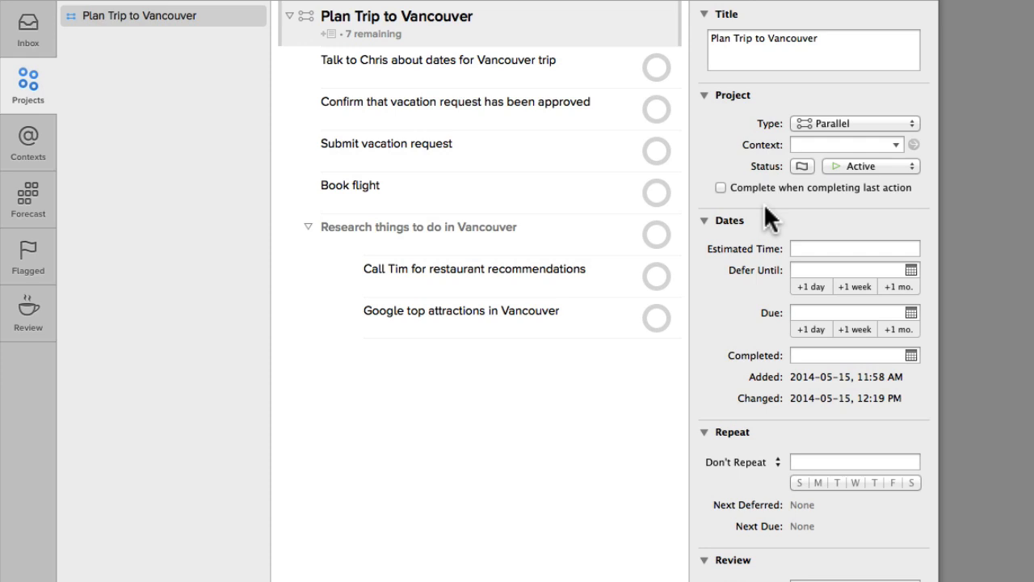
pyautogui.moveTo(816, 291)
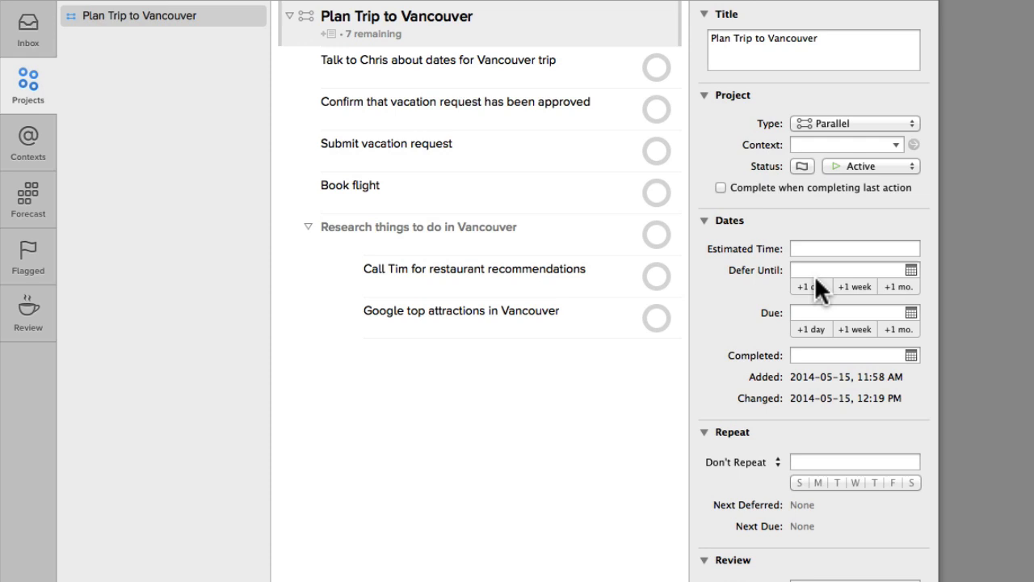
pyautogui.moveTo(807, 279)
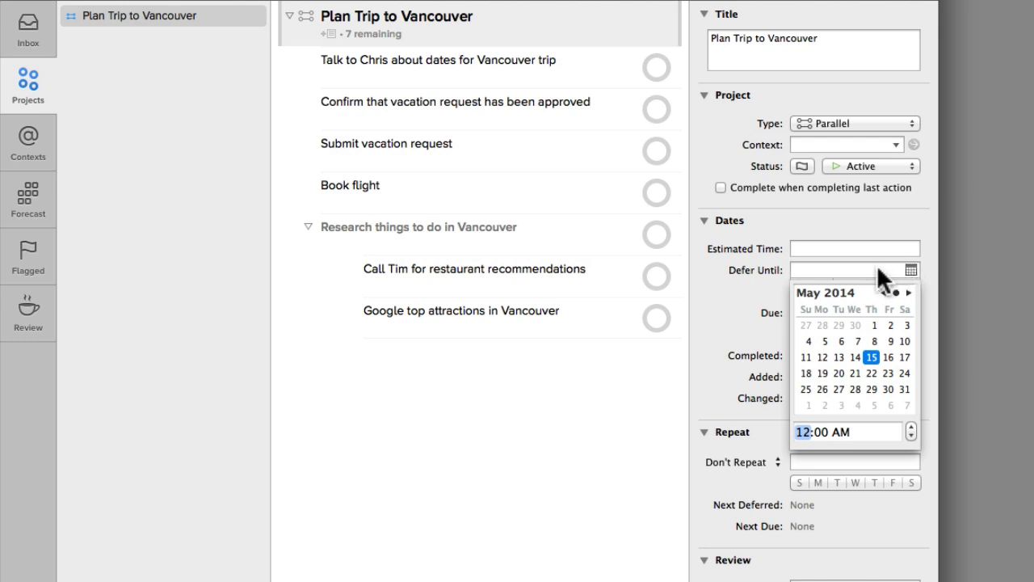
pyautogui.click(848, 270)
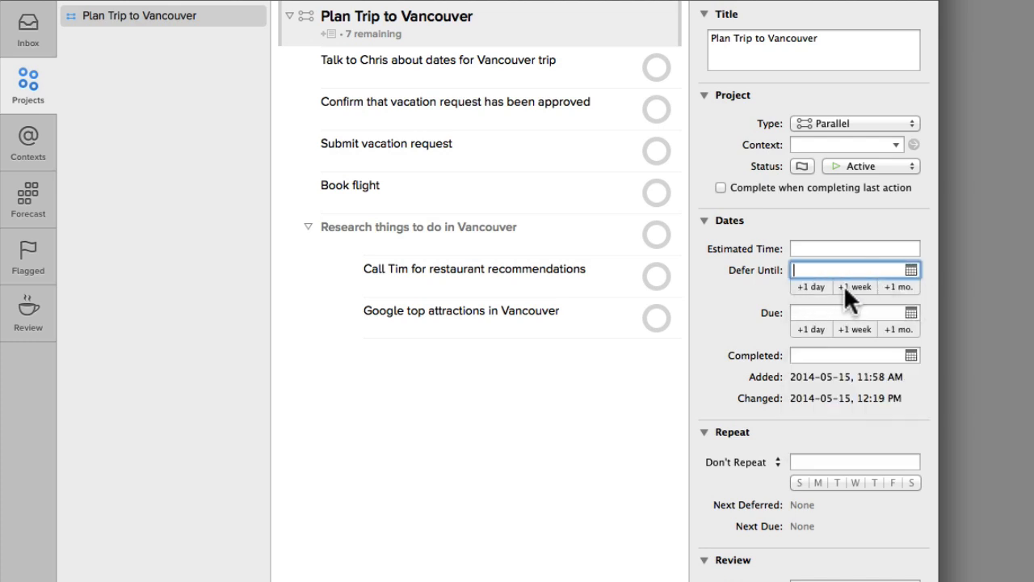
pyautogui.moveTo(899, 295)
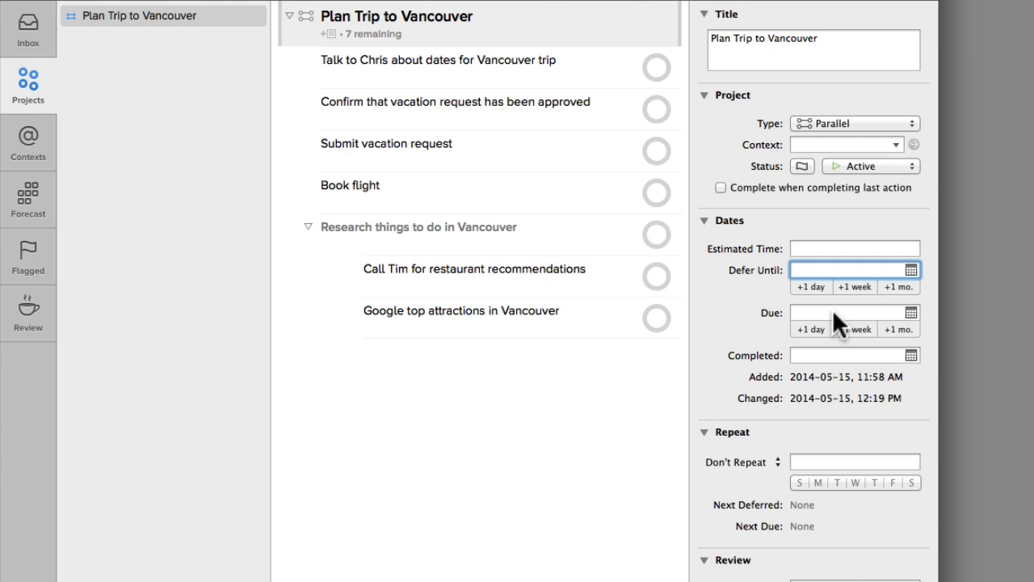
# Step: Enter a project note: a fun one-week Vancouver trip mixing outdoor activities, dining and culture
pyautogui.scroll(-3)
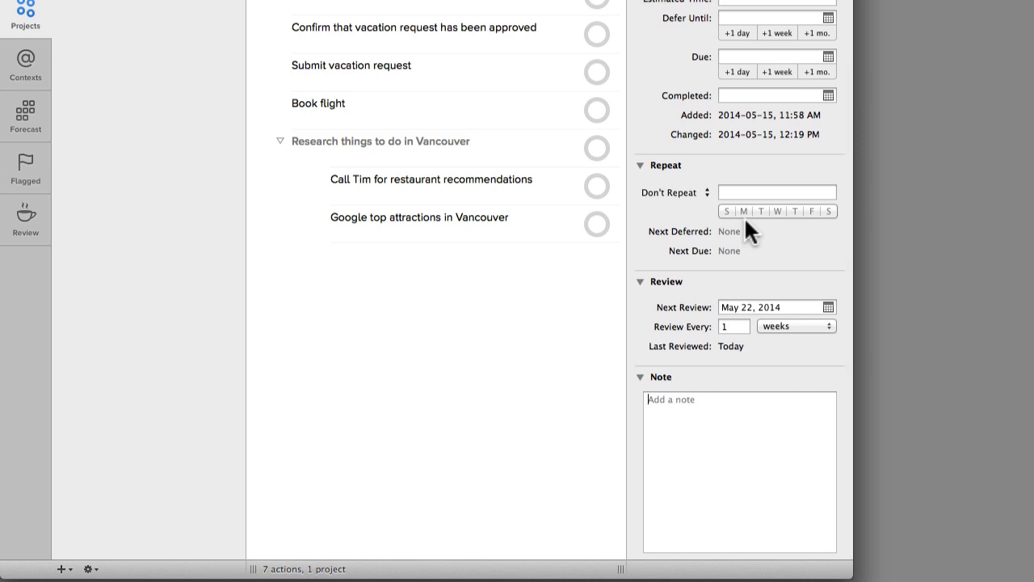
pyautogui.moveTo(809, 312)
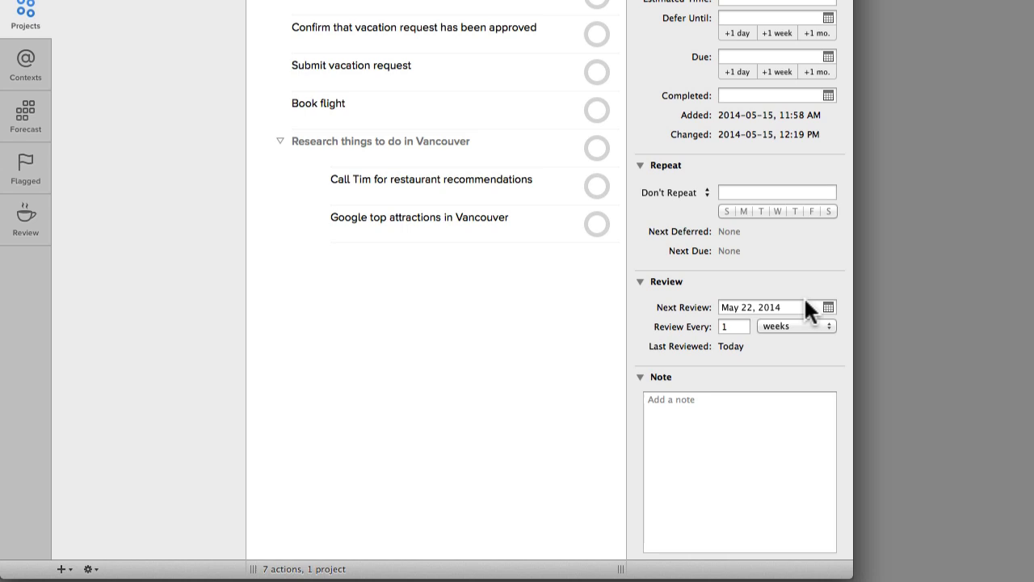
pyautogui.write('Plan a fun one-week trip to Vancouver that includes a good mix of outdoor activities, fine dining and cultural events.')
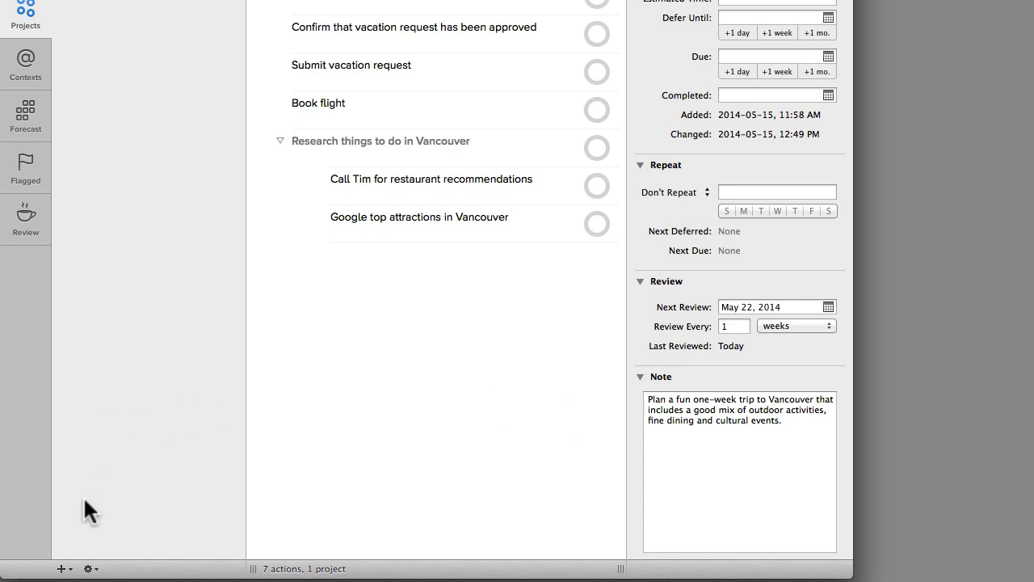
pyautogui.moveTo(63, 569)
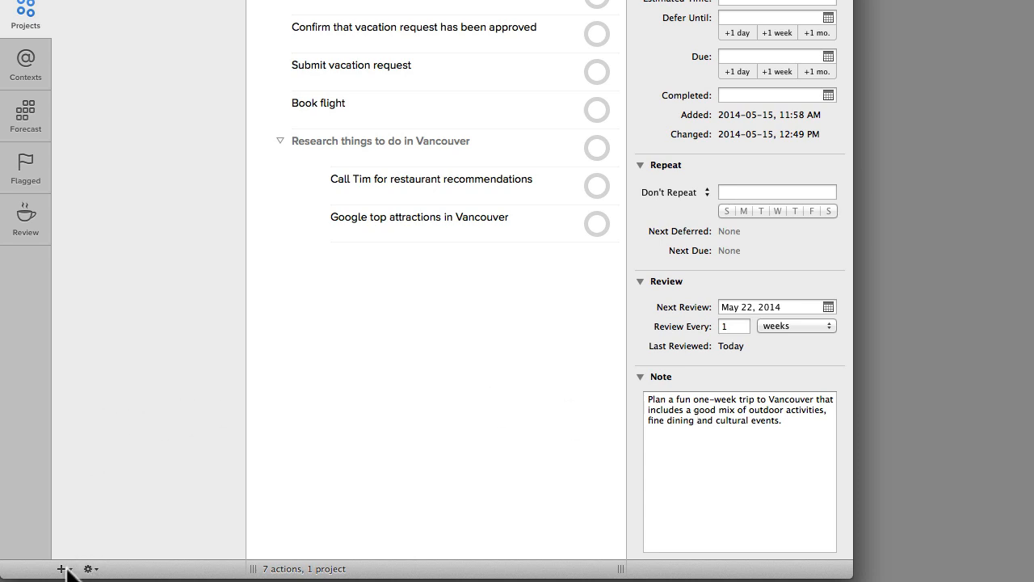
pyautogui.moveTo(61, 569)
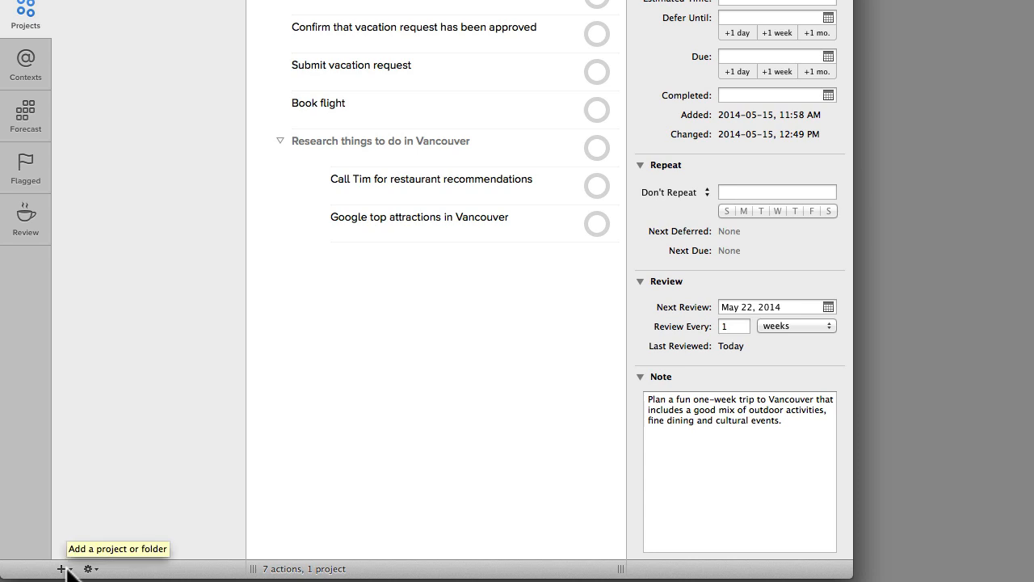
# Step: Add a New Sequential Project from the sidebar and name it 'Replace Filter on Furnace'
pyautogui.click(61, 568)
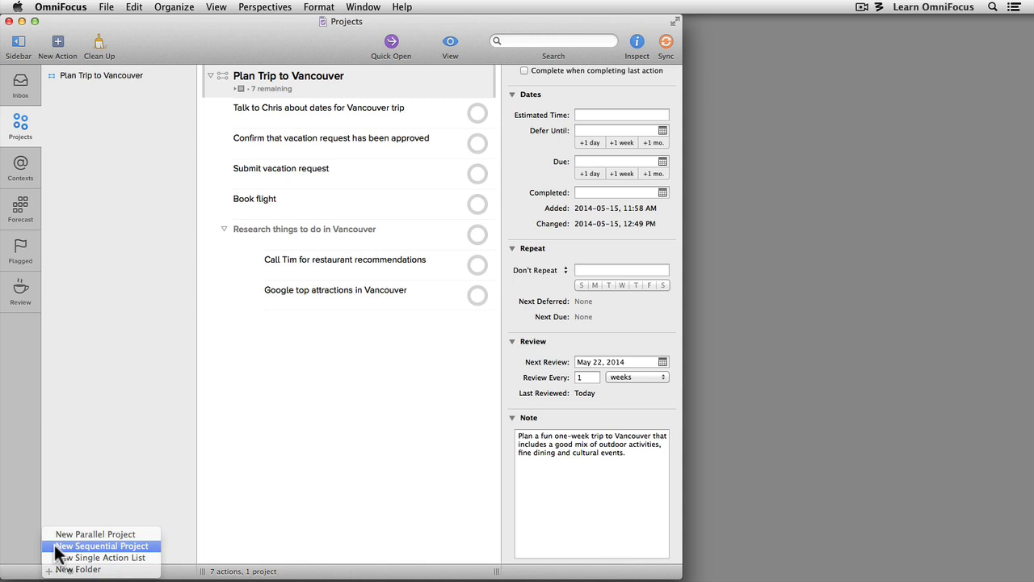
pyautogui.click(102, 545)
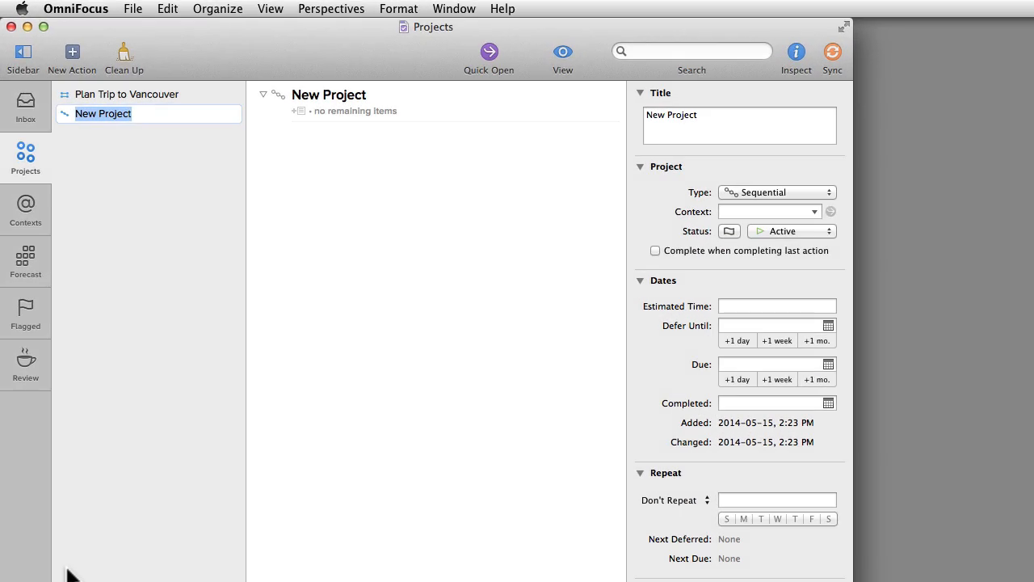
pyautogui.write('Replace Filter on Furnace')
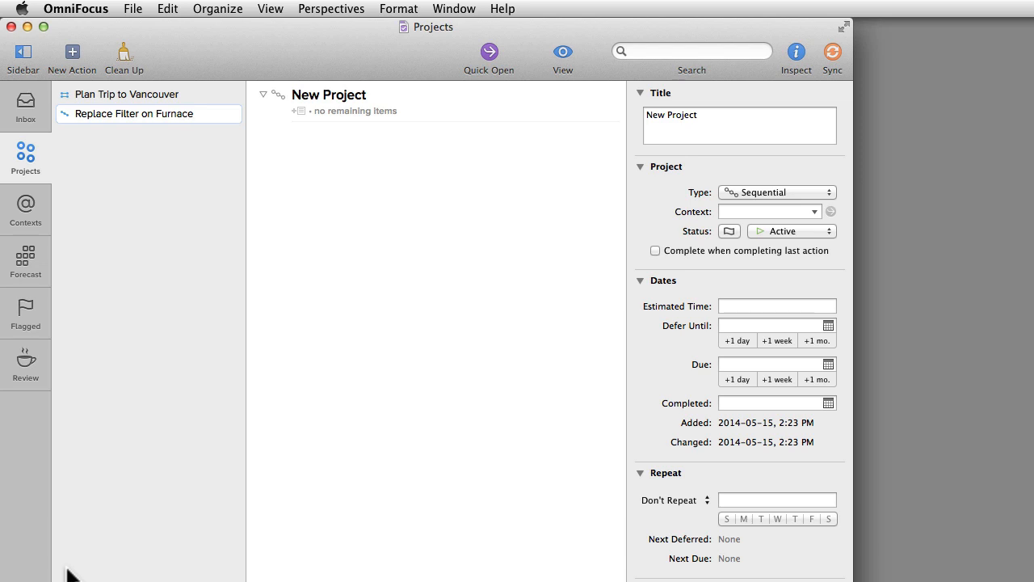
# Step: Add actions 'Make a note of the filter model', 'Purchase a new filter' and 'Install a new filter'
pyautogui.click(135, 113)
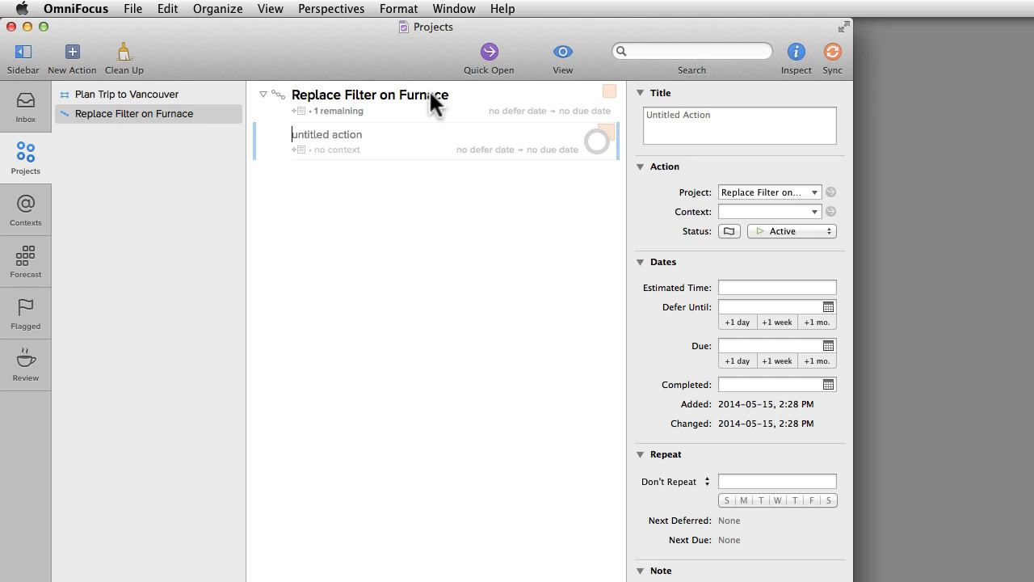
pyautogui.write('Make a note')
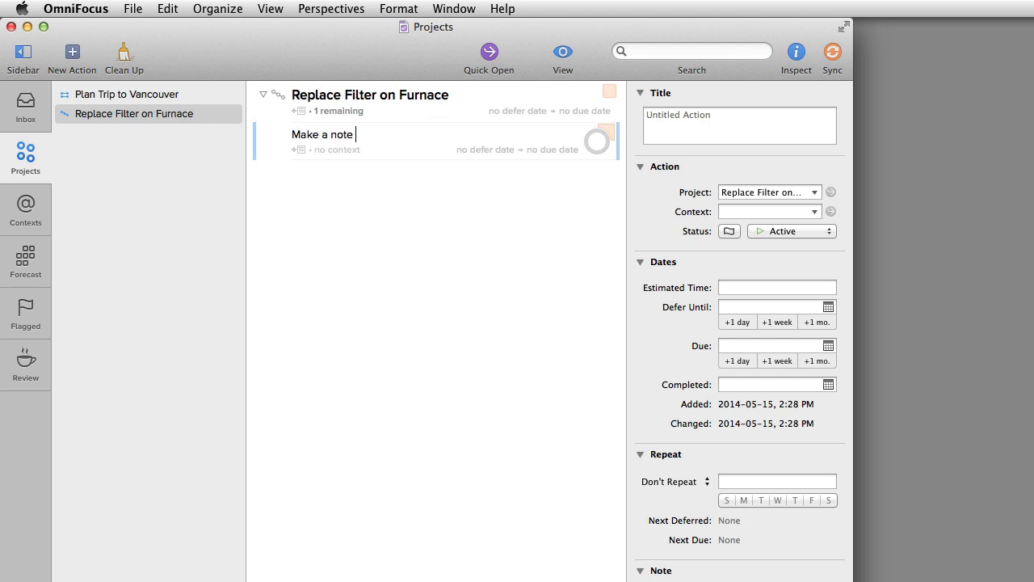
pyautogui.write('of the')
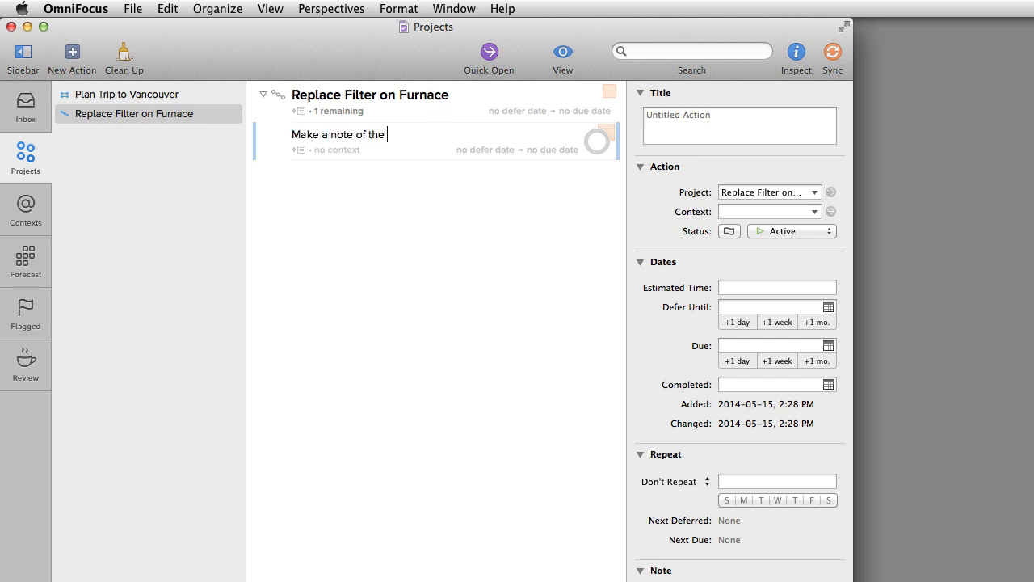
pyautogui.write('filter model')
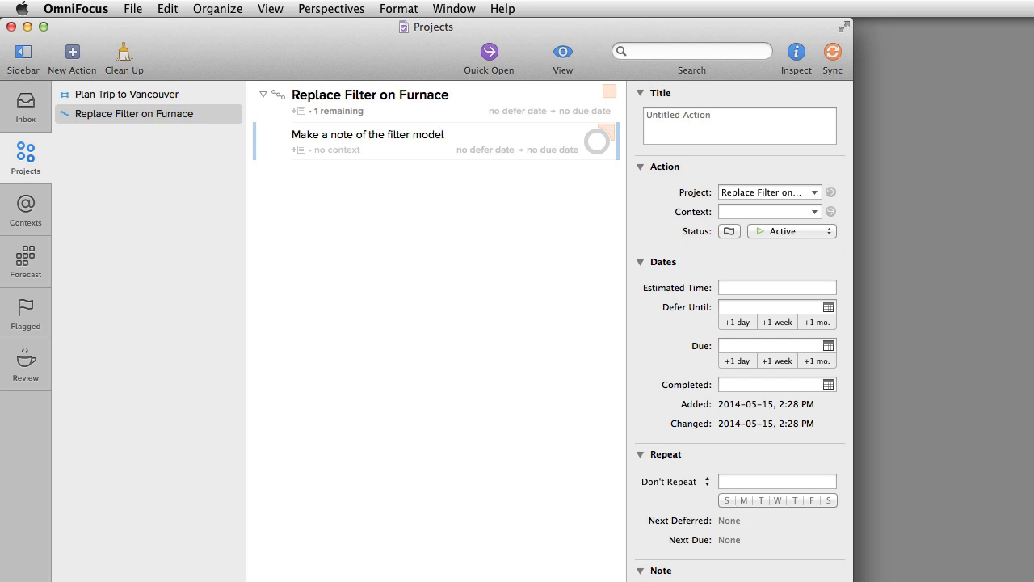
pyautogui.click(71, 52)
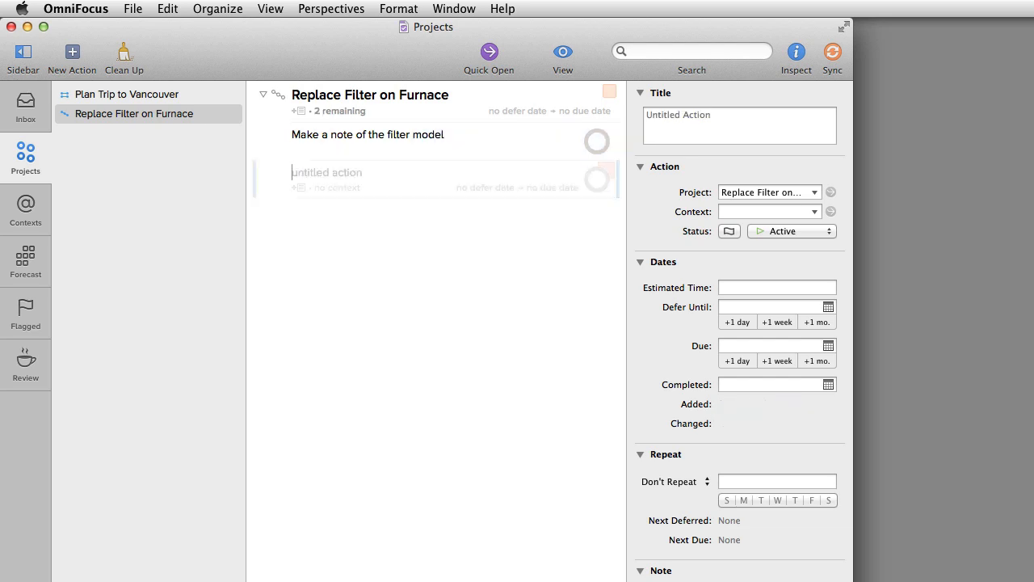
pyautogui.write('Purchase a new fil')
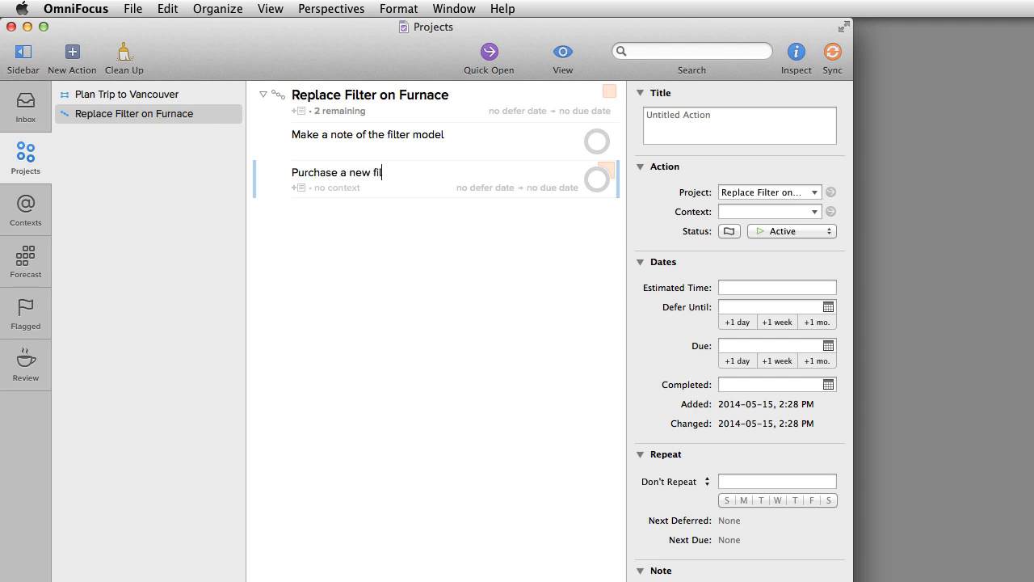
pyautogui.press('Return')
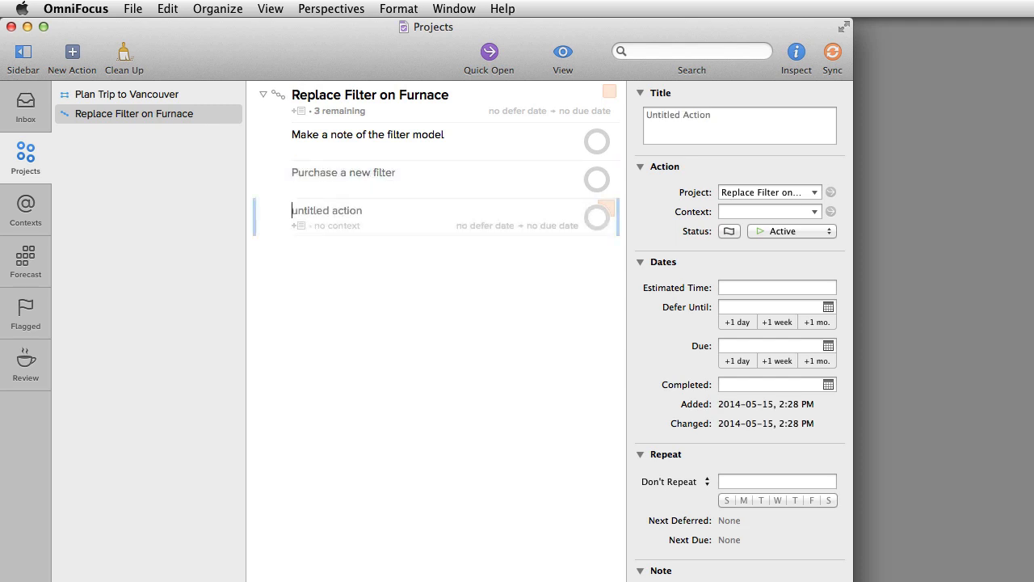
pyautogui.write('Install a new filter')
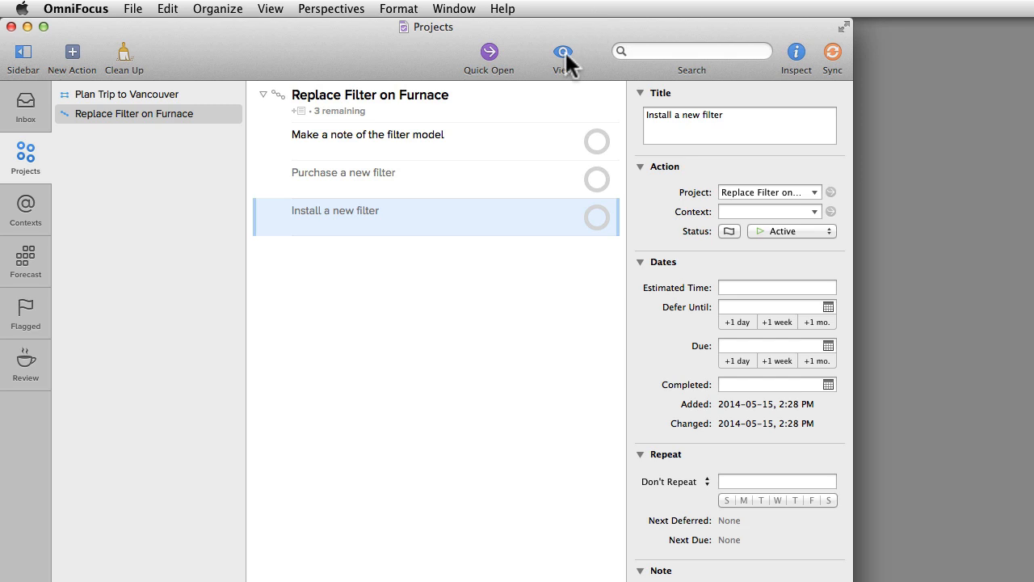
# Step: Set the View popover's 'In Projects, show' option to Available, then close it
pyautogui.click(562, 52)
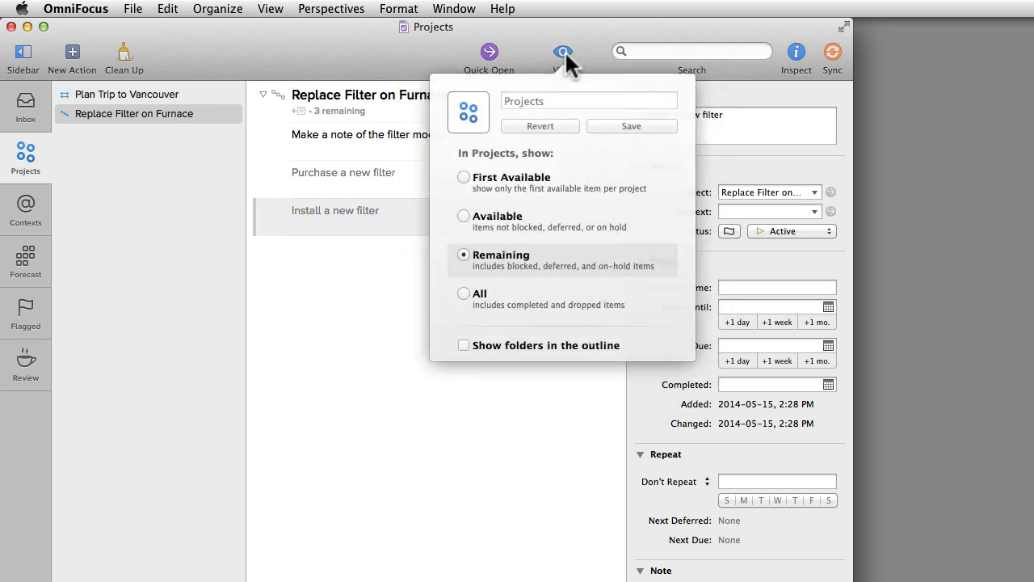
pyautogui.moveTo(525, 265)
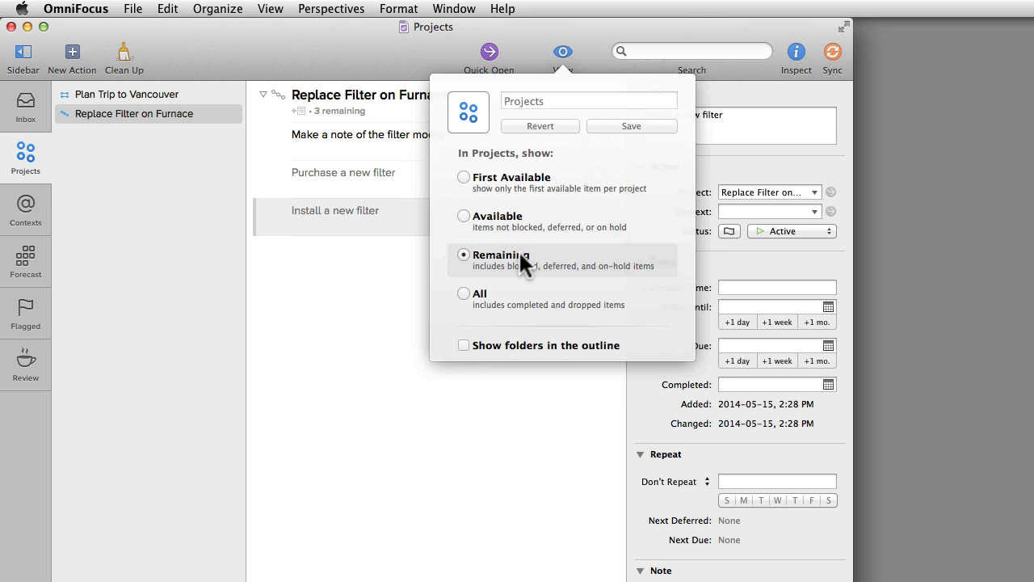
pyautogui.click(464, 215)
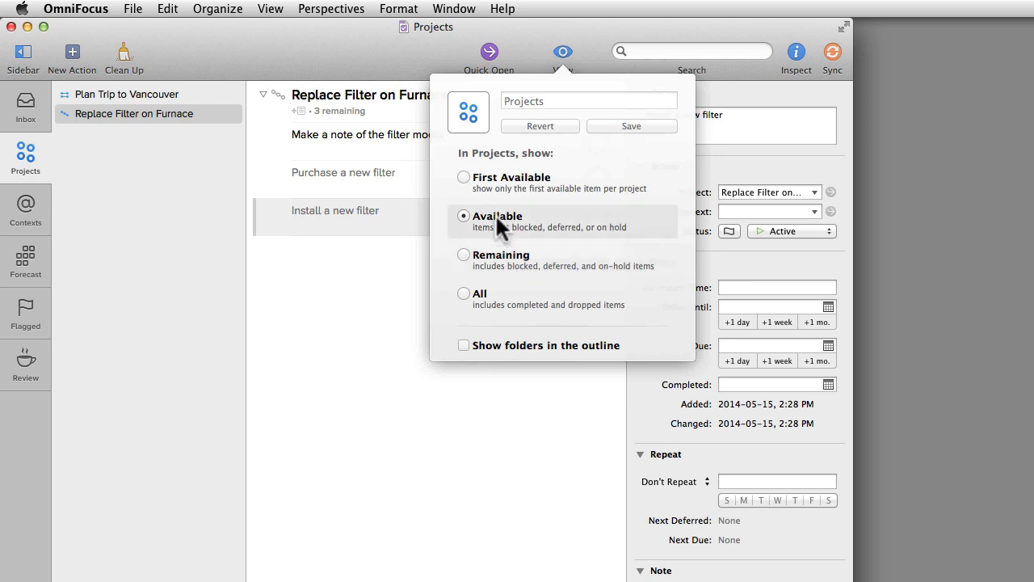
pyautogui.click(464, 215)
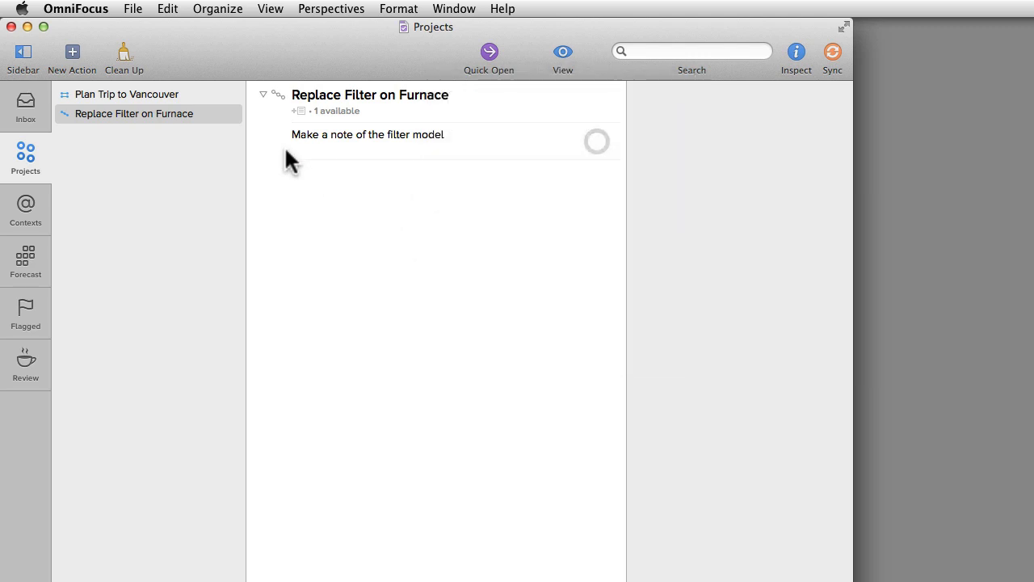
pyautogui.moveTo(432, 202)
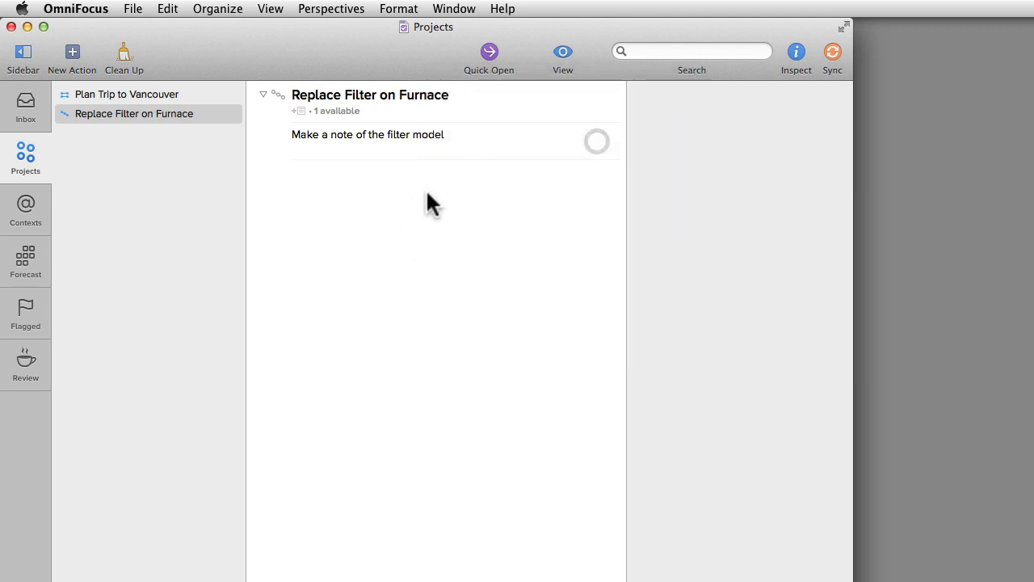
pyautogui.moveTo(380, 198)
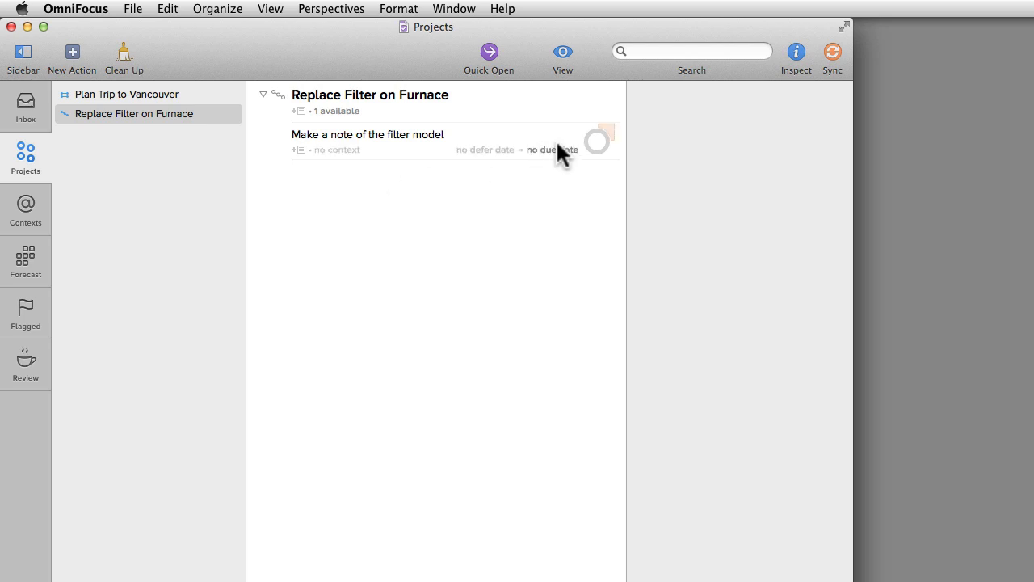
# Step: Check off Make a note of the filter model, Purchase a new filter, and Install a new filter
pyautogui.click(596, 141)
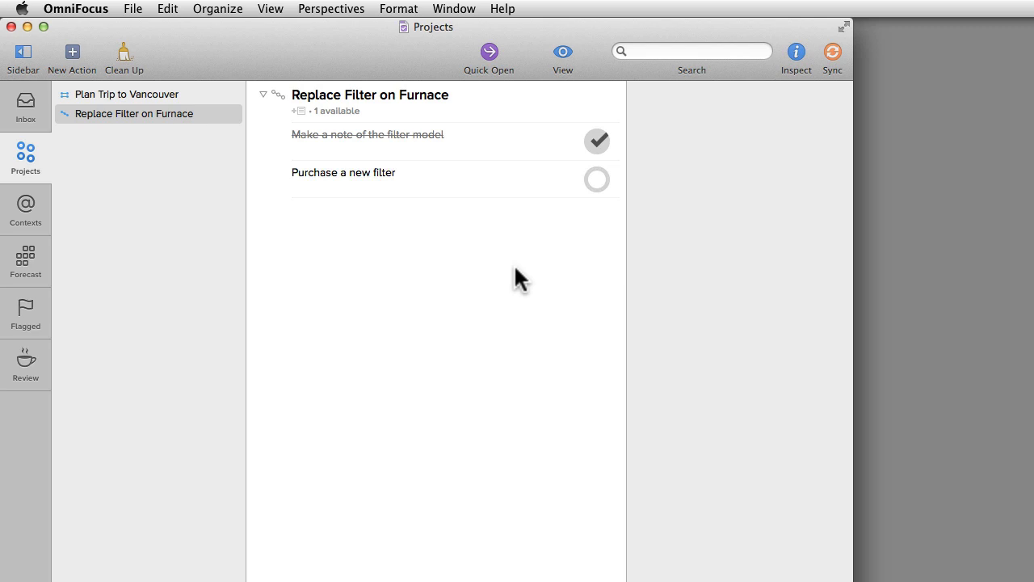
pyautogui.moveTo(432, 283)
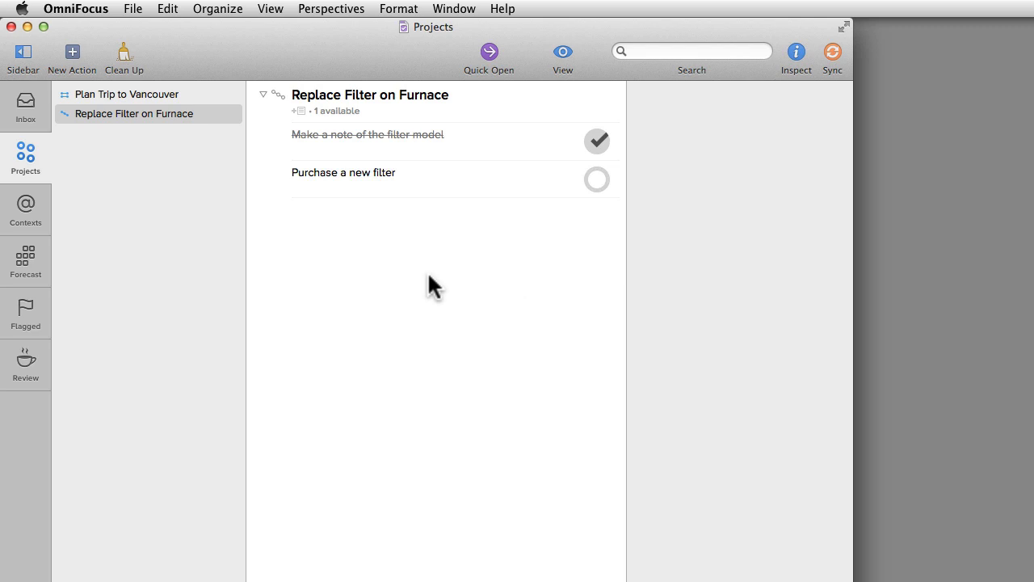
pyautogui.click(596, 179)
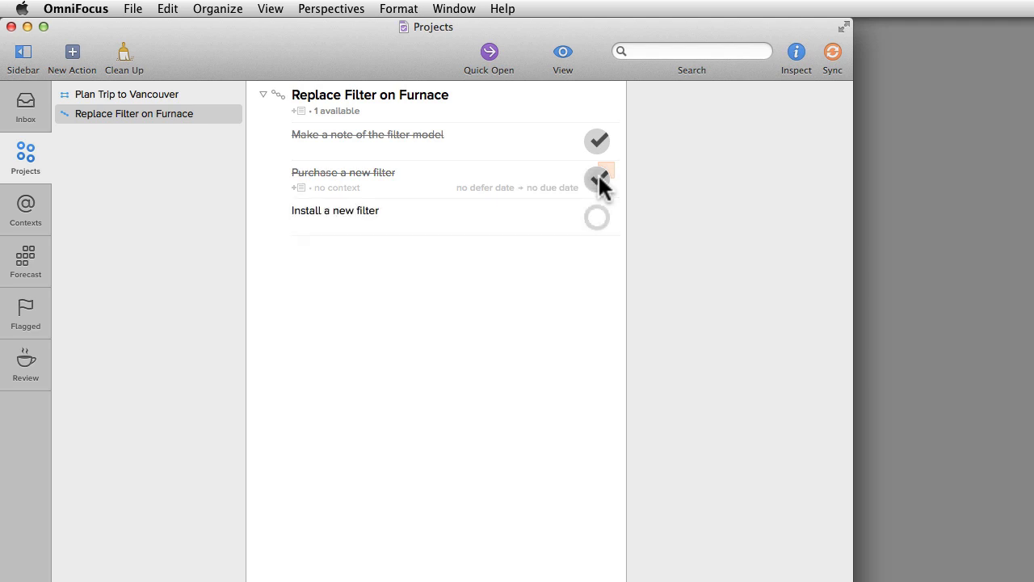
pyautogui.click(597, 216)
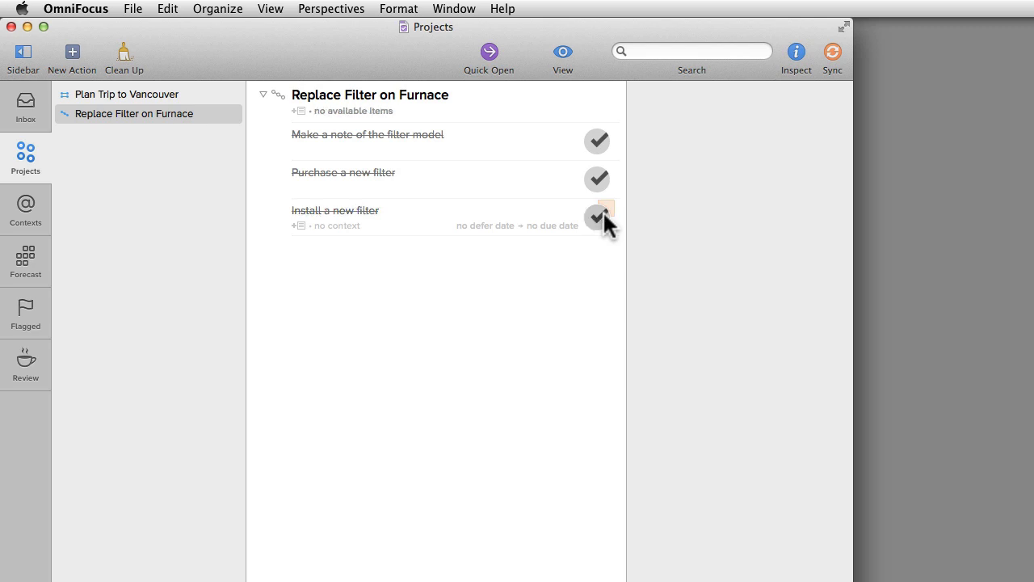
pyautogui.click(597, 216)
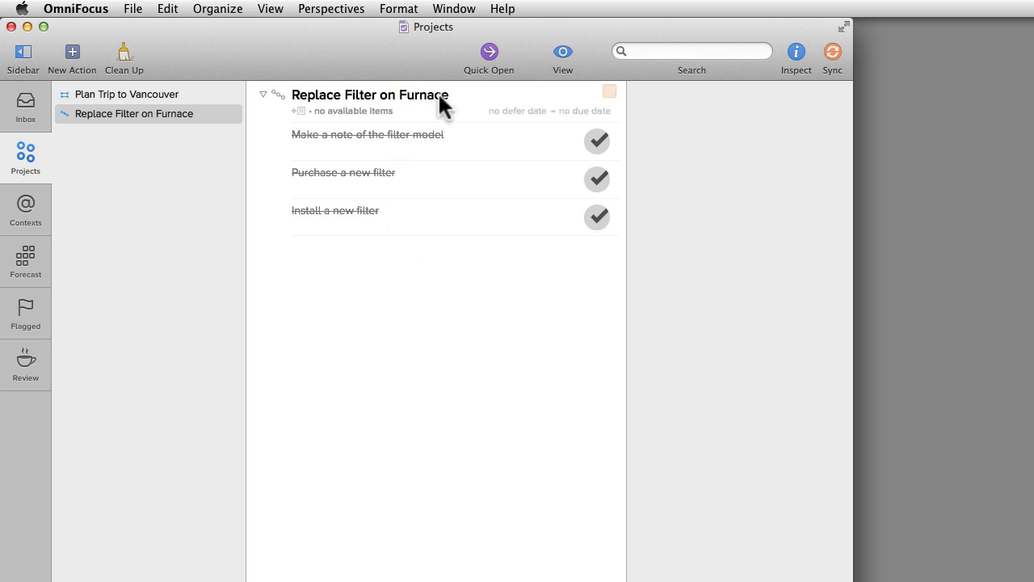
# Step: Set the Replace Filter on Furnace project's status to Completed in the Inspector
pyautogui.click(795, 58)
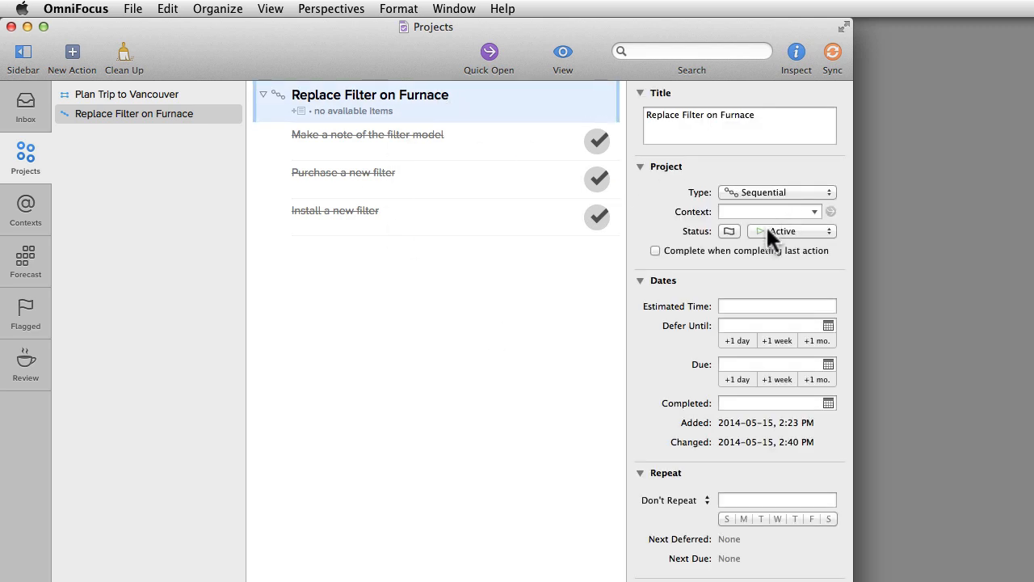
pyautogui.click(792, 231)
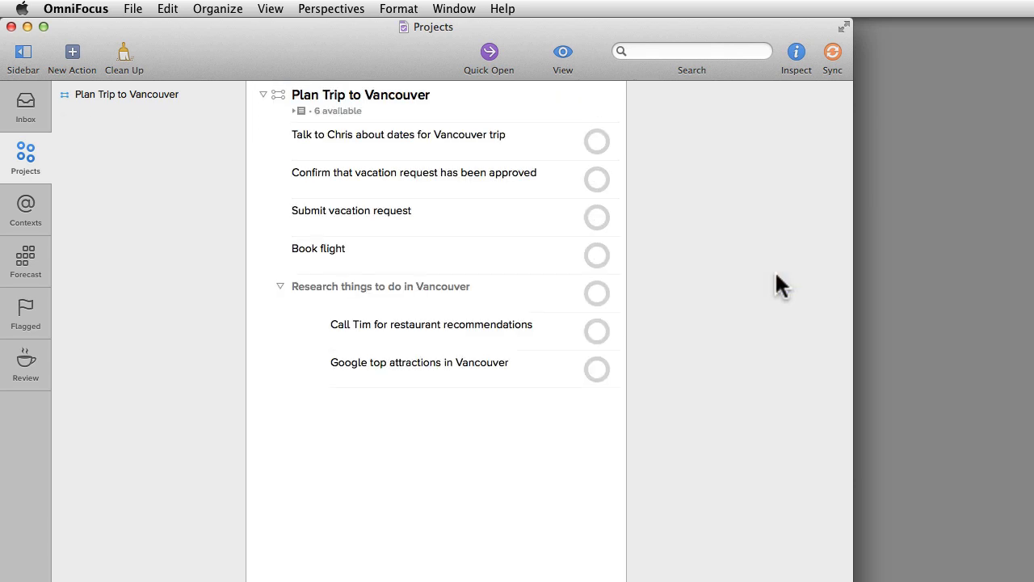
pyautogui.moveTo(741, 404)
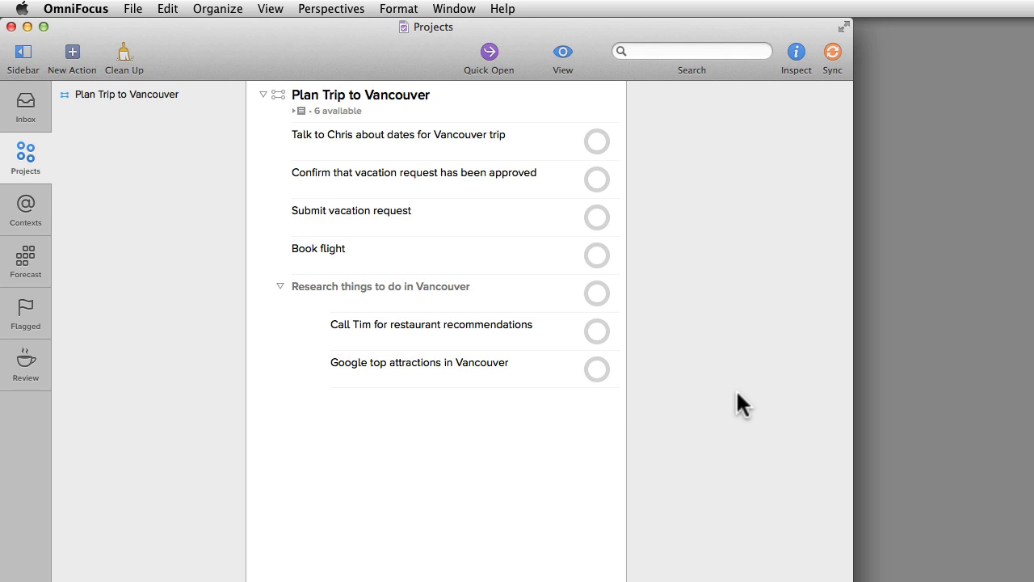
pyautogui.click(562, 52)
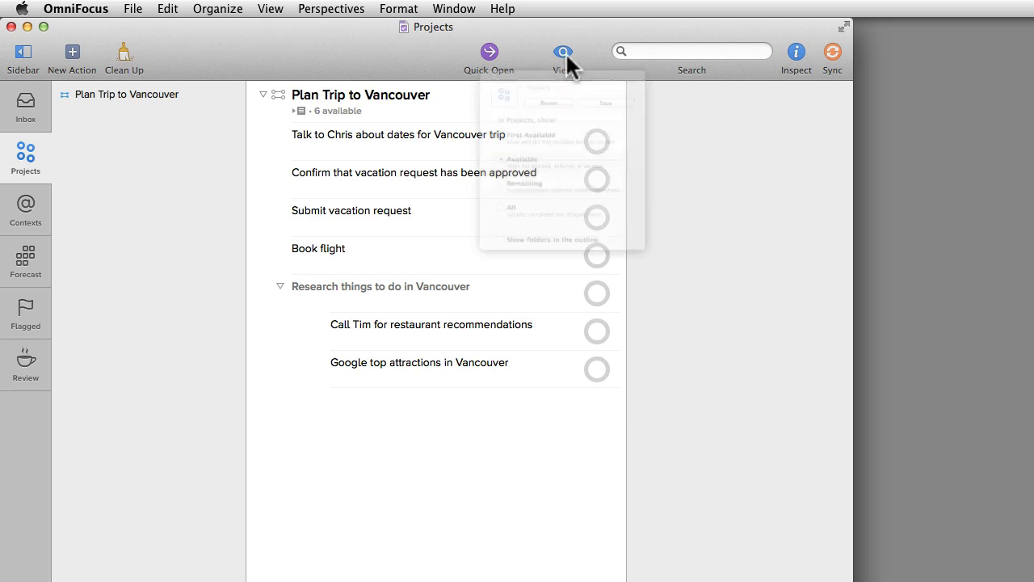
# Step: Switch the project view from All to Remaining items
pyautogui.click(561, 52)
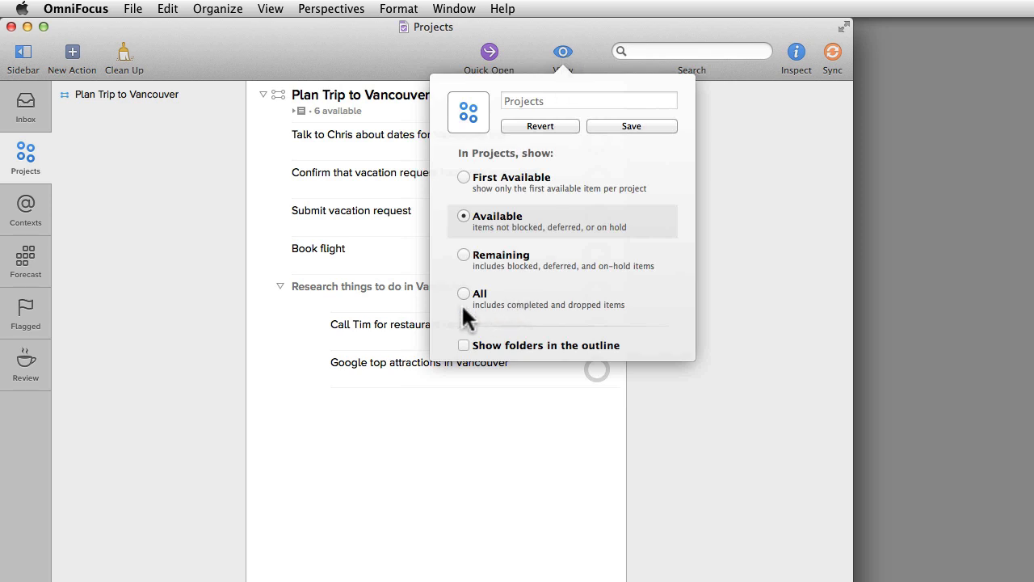
pyautogui.click(464, 293)
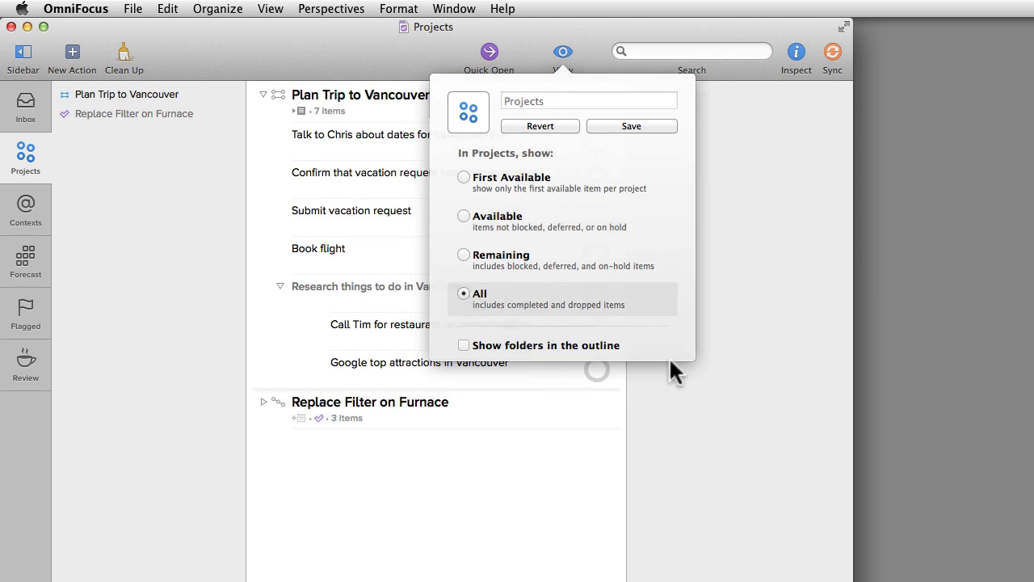
pyautogui.moveTo(530, 300)
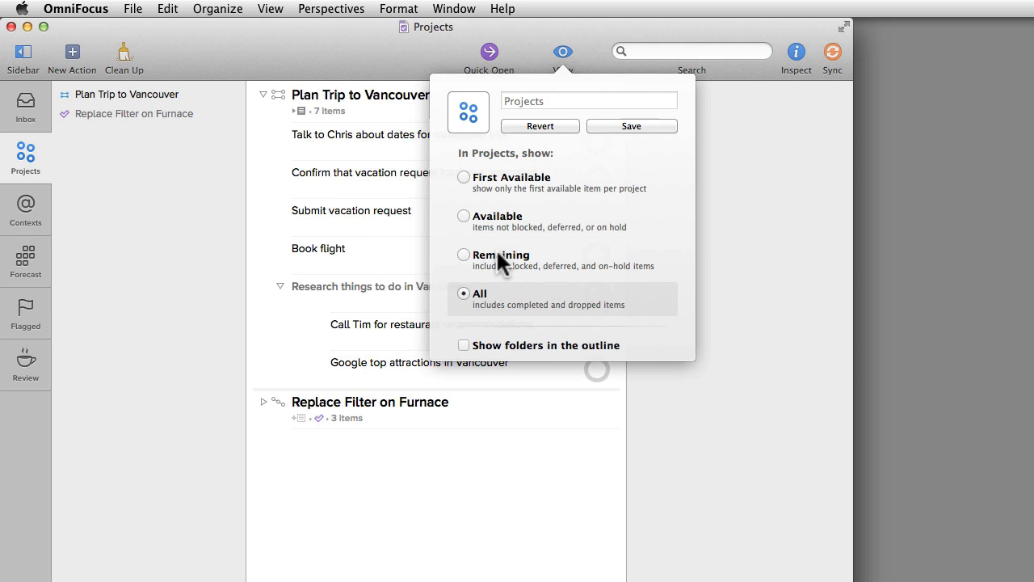
pyautogui.click(464, 255)
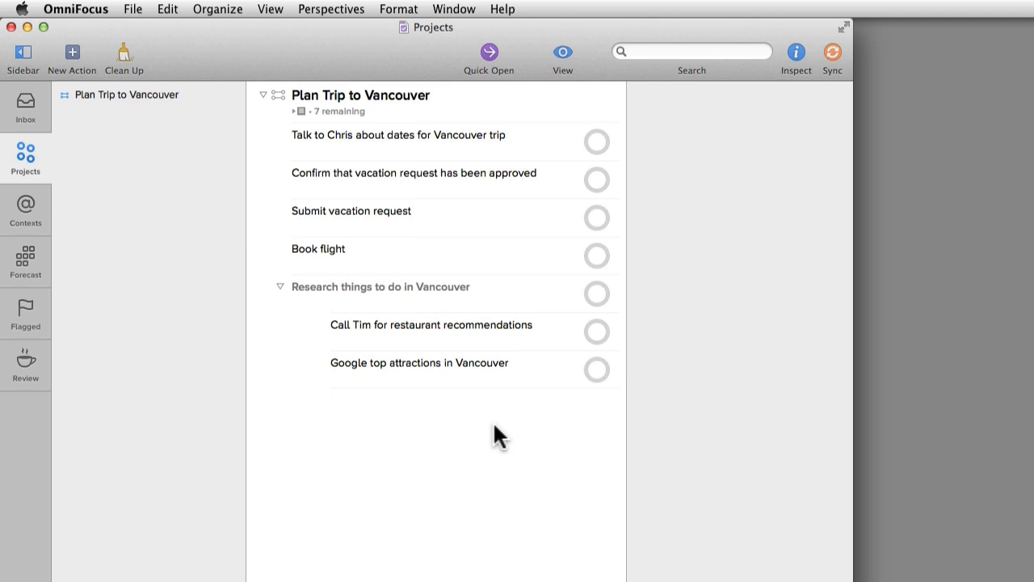
pyautogui.moveTo(373, 148)
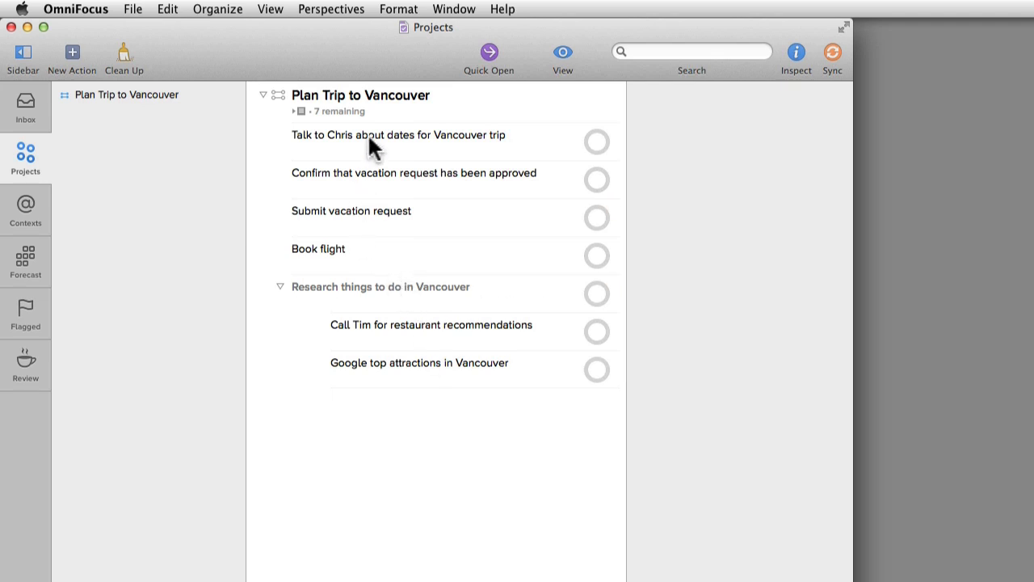
# Step: Add a first action 'Confirm Dates & Flight' to Plan Trip to Vancouver
pyautogui.click(361, 95)
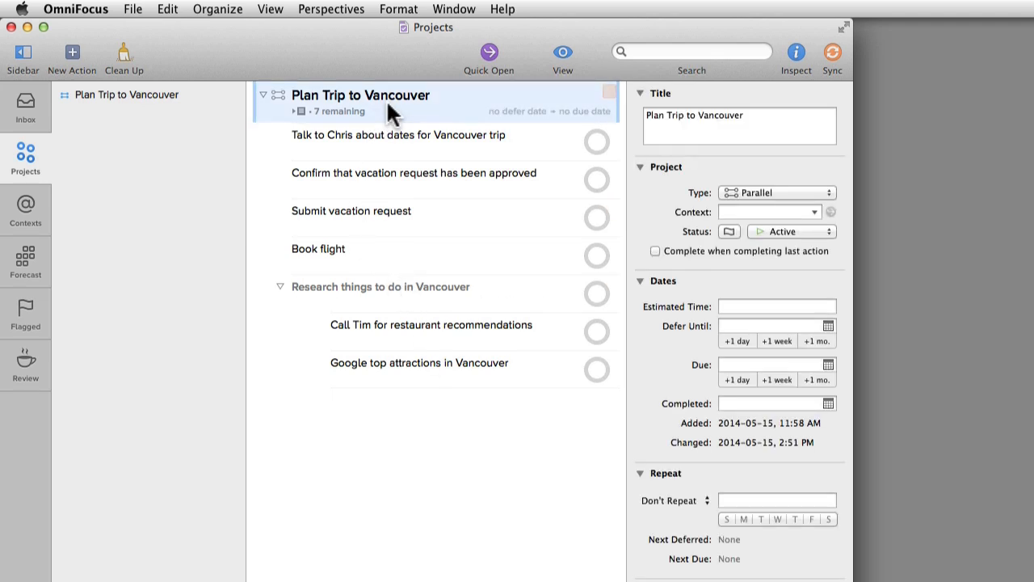
pyautogui.click(72, 59)
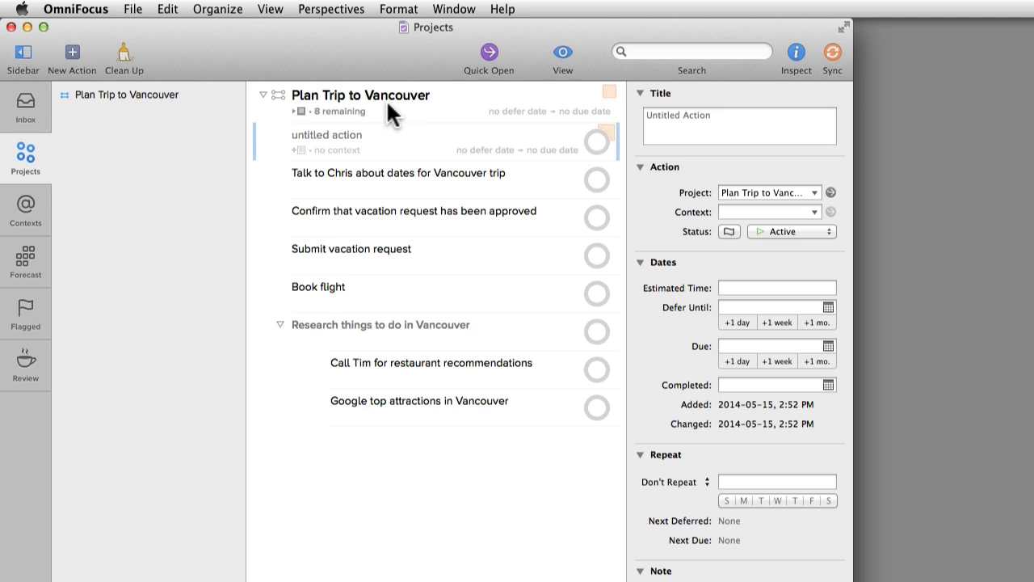
pyautogui.write('Confirm D')
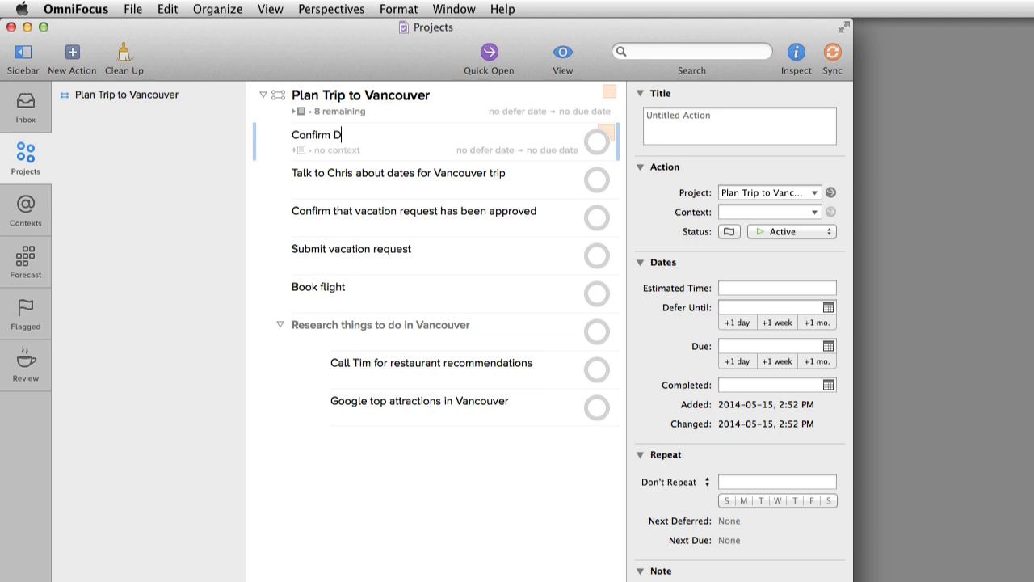
pyautogui.write('ates & Flight')
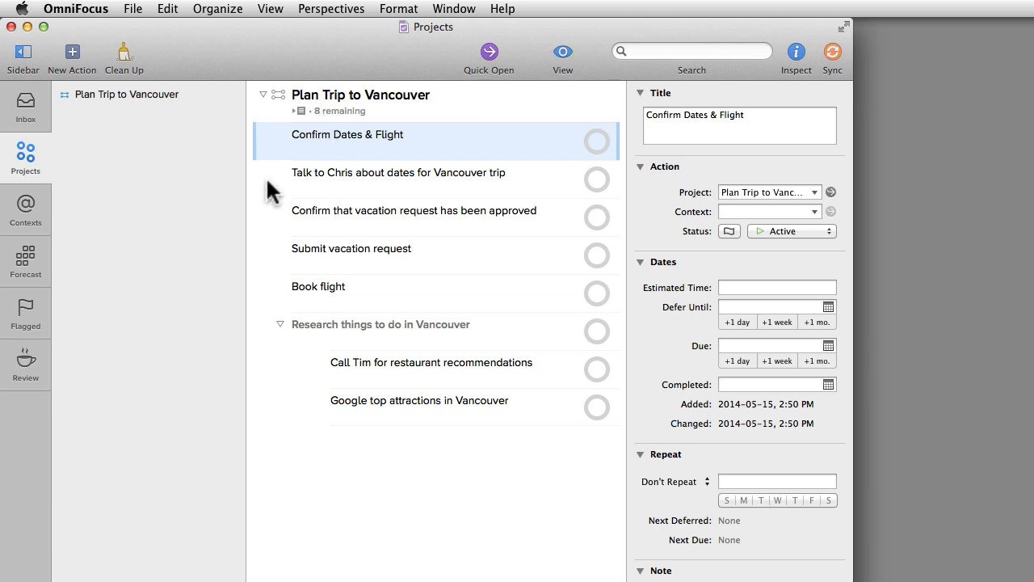
pyautogui.click(398, 172)
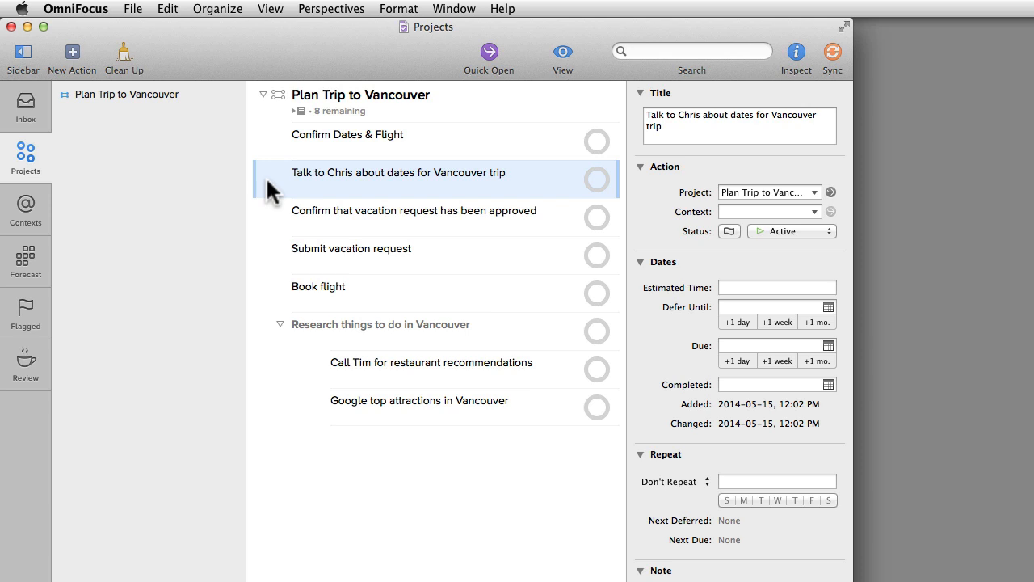
pyautogui.moveTo(273, 191)
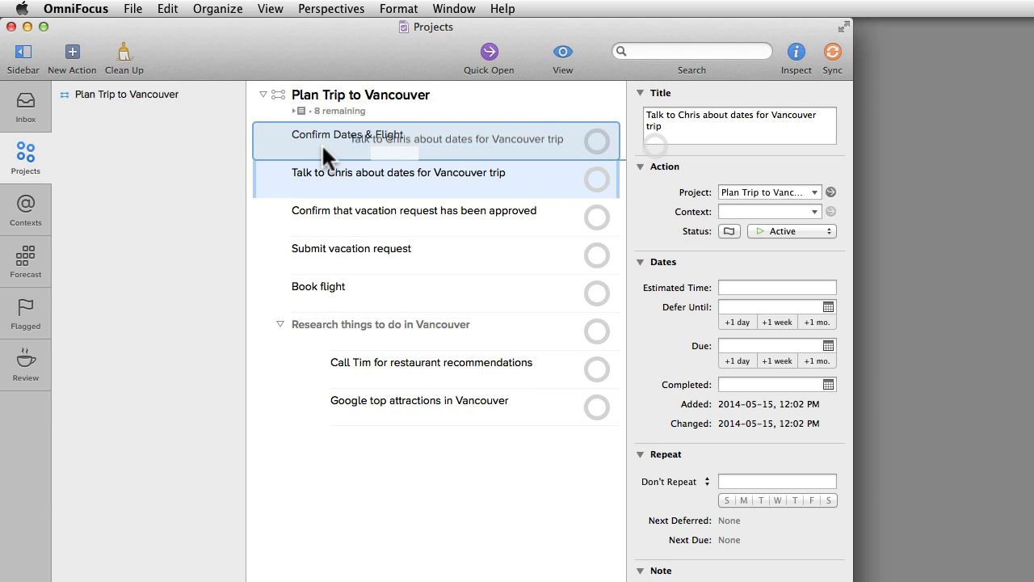
# Step: Drag Talk to Chris, Submit vacation request, Confirm approval and Book flight under Confirm Dates & Flight
pyautogui.click(348, 135)
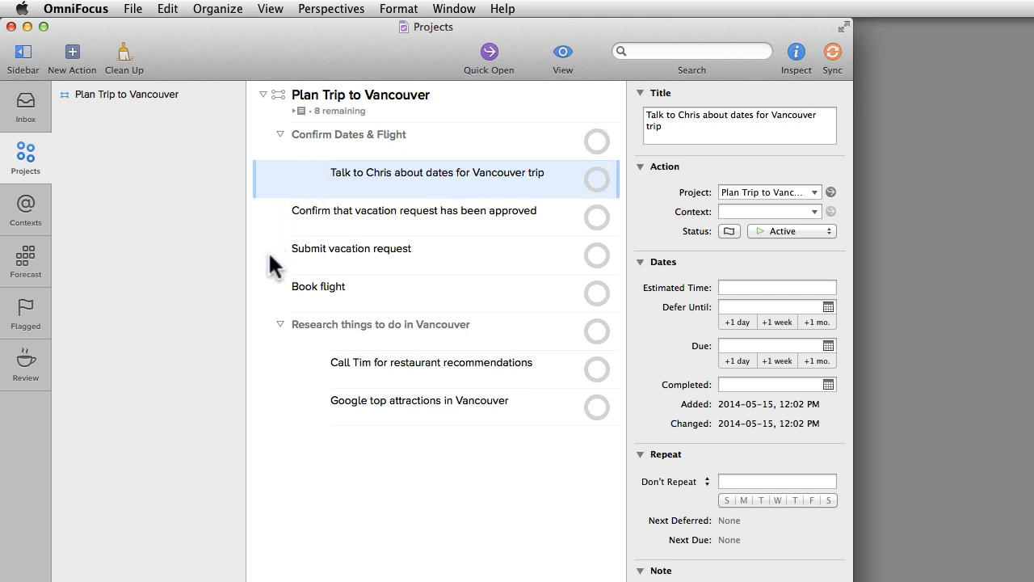
pyautogui.click(351, 248)
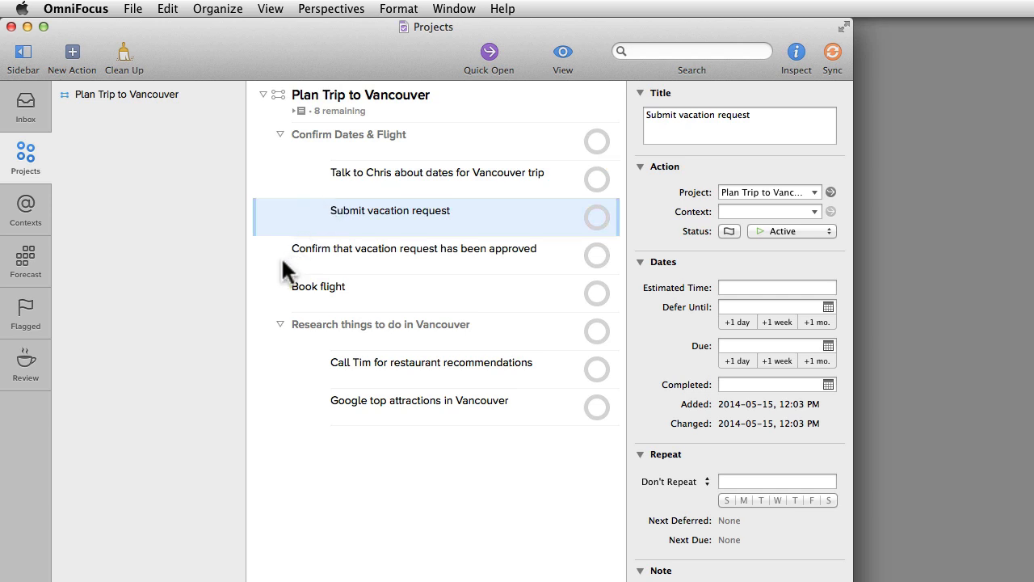
pyautogui.click(413, 248)
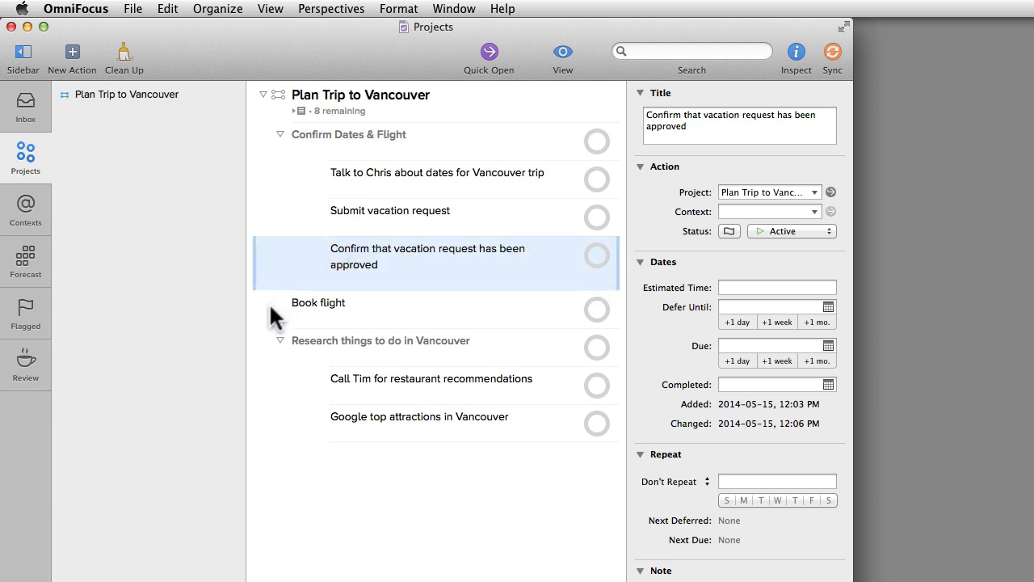
pyautogui.click(318, 302)
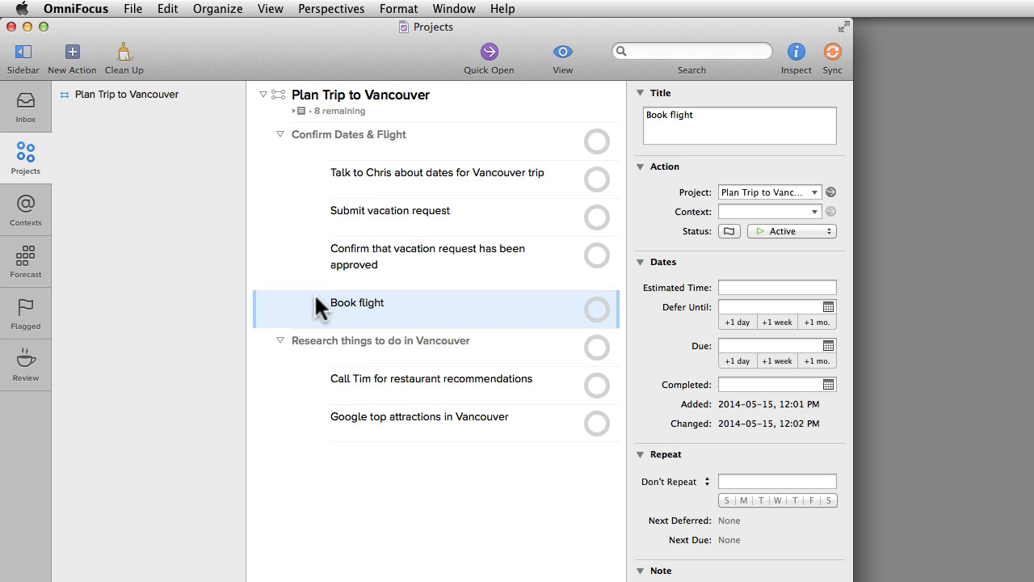
pyautogui.moveTo(313, 260)
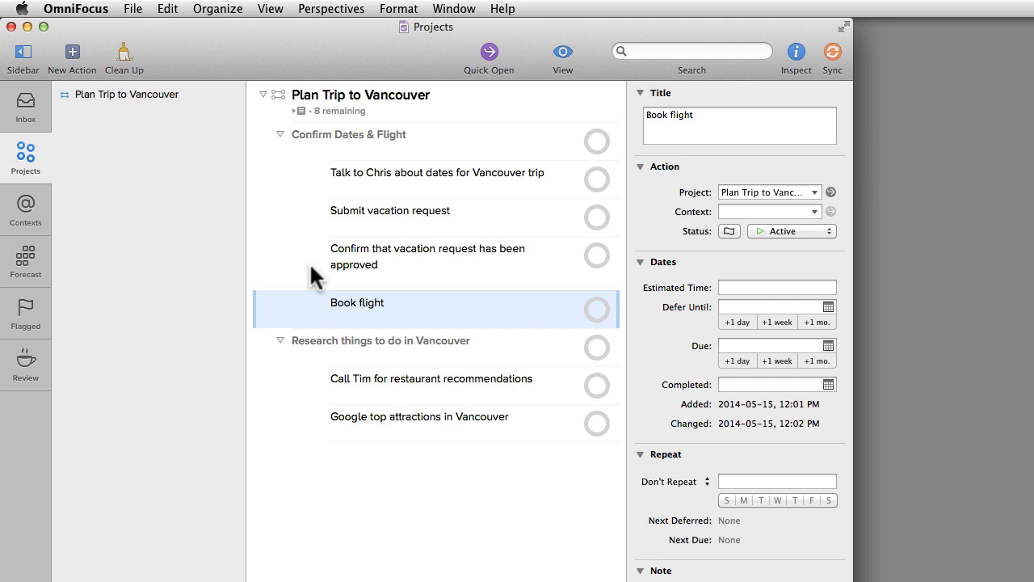
pyautogui.moveTo(305, 208)
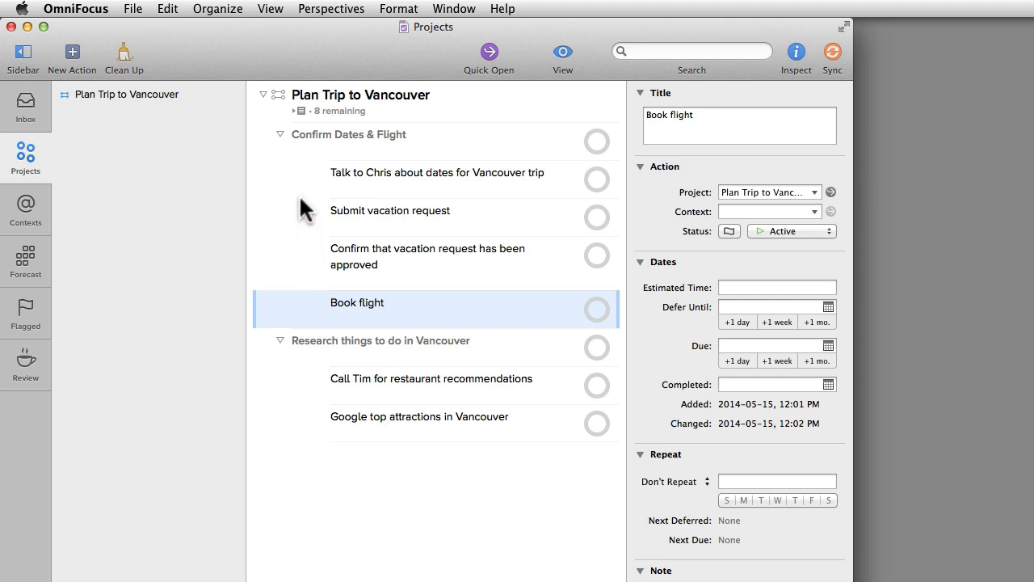
pyautogui.moveTo(303, 198)
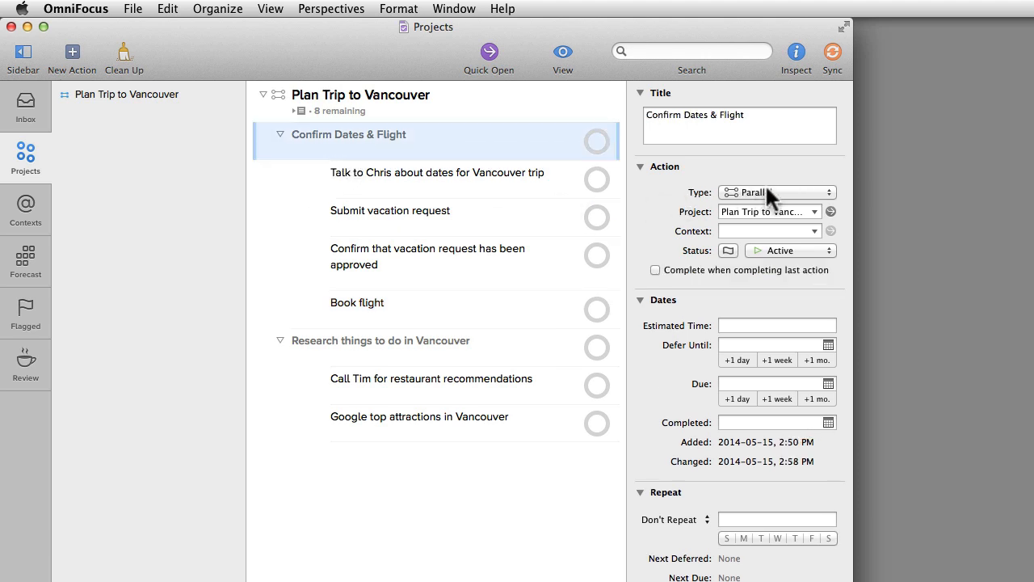
# Step: Set Confirm Dates & Flight to Sequential and check off Talk to Chris
pyautogui.click(776, 193)
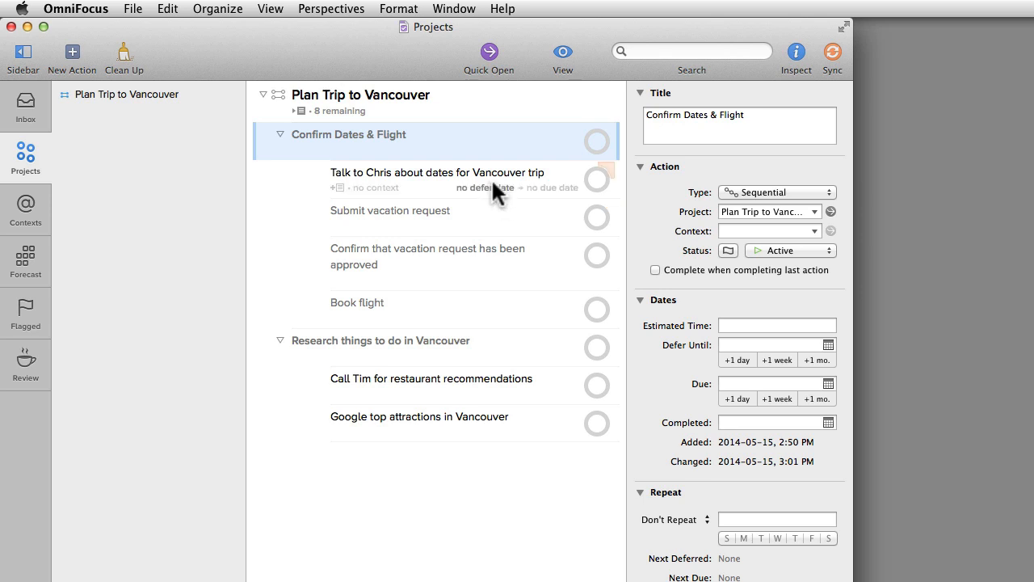
pyautogui.click(597, 175)
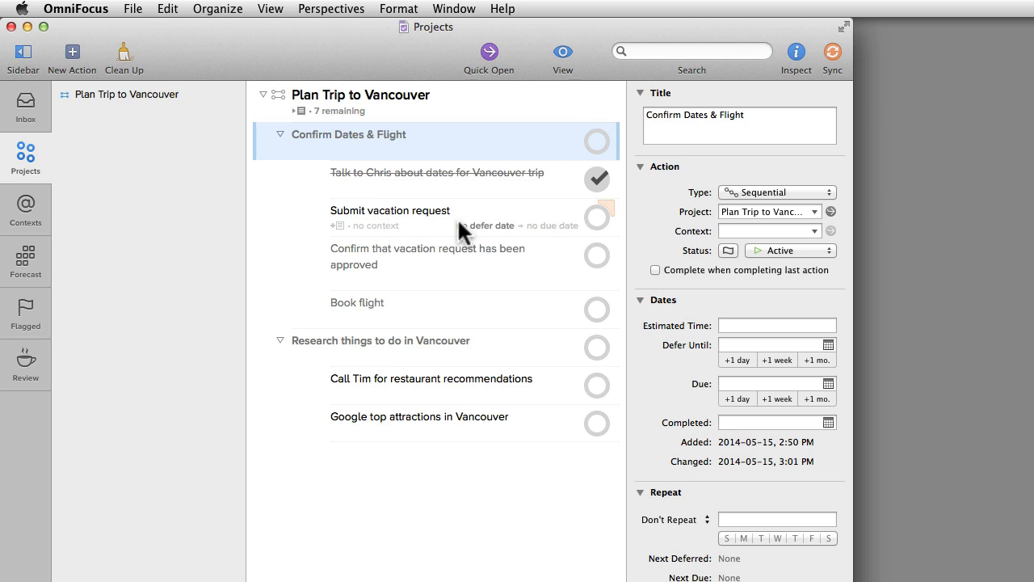
pyautogui.moveTo(586, 50)
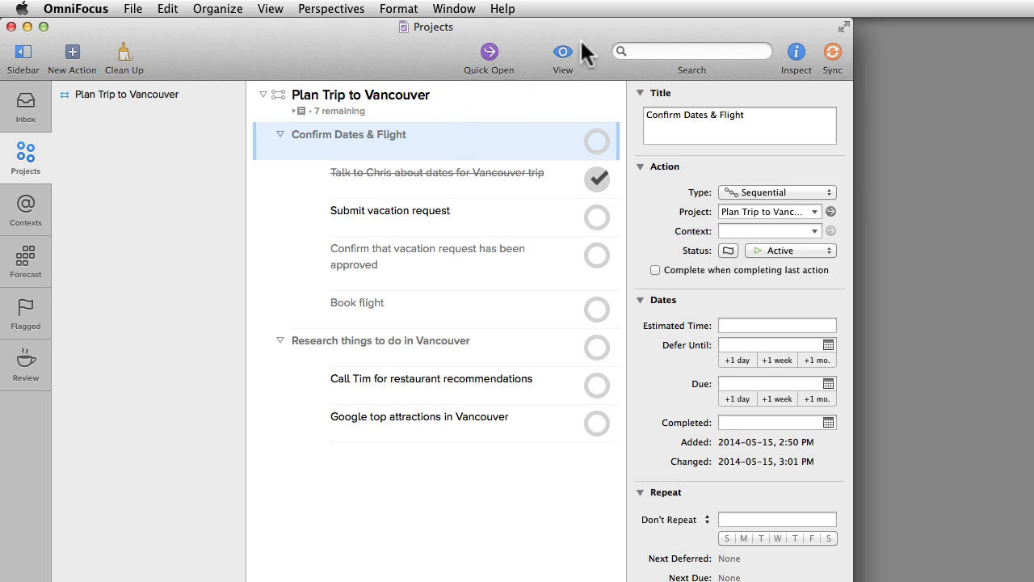
# Step: Switch the View filter to Available, then back to Remaining
pyautogui.click(562, 51)
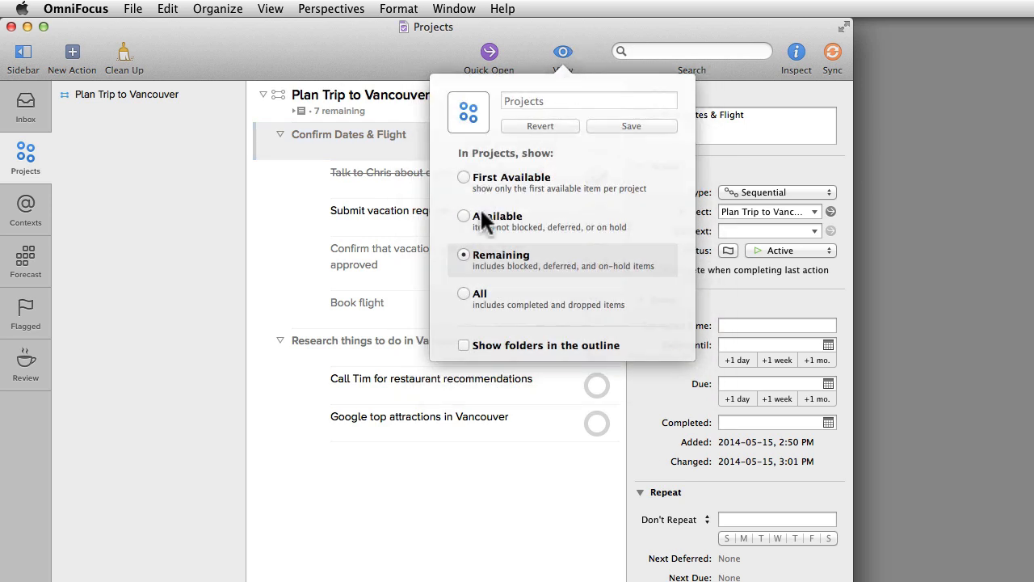
pyautogui.click(464, 216)
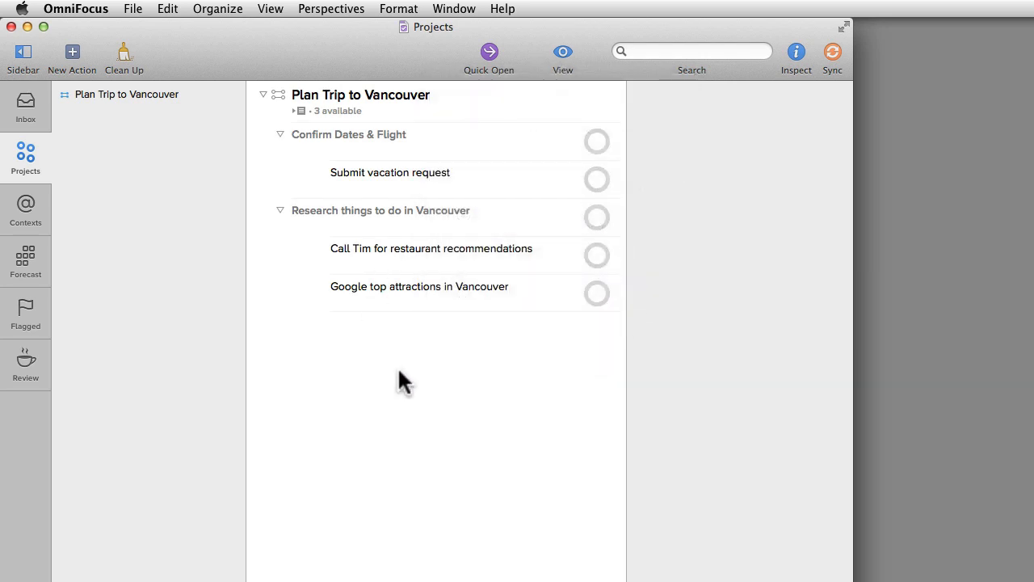
pyautogui.moveTo(450, 406)
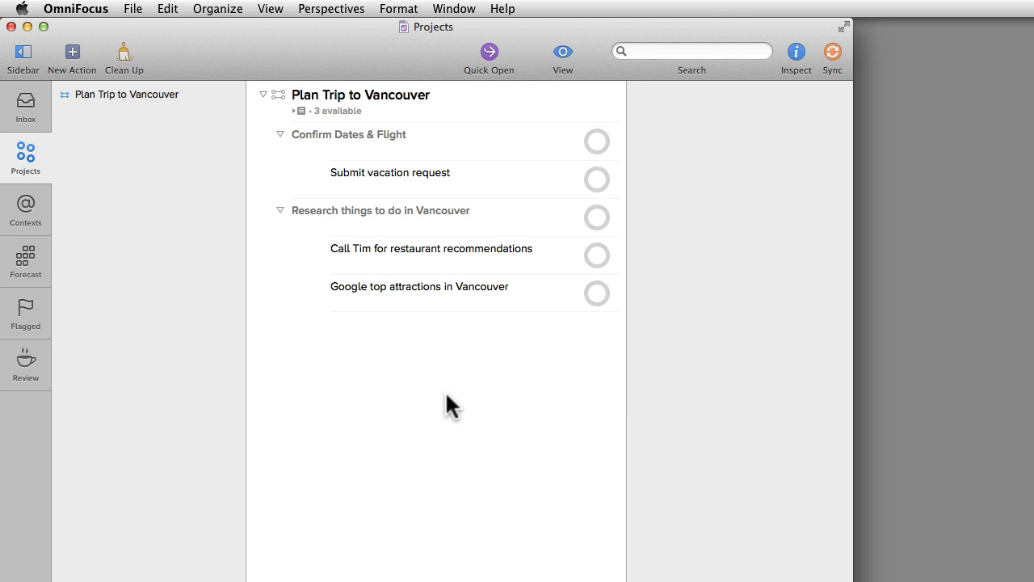
pyautogui.click(563, 52)
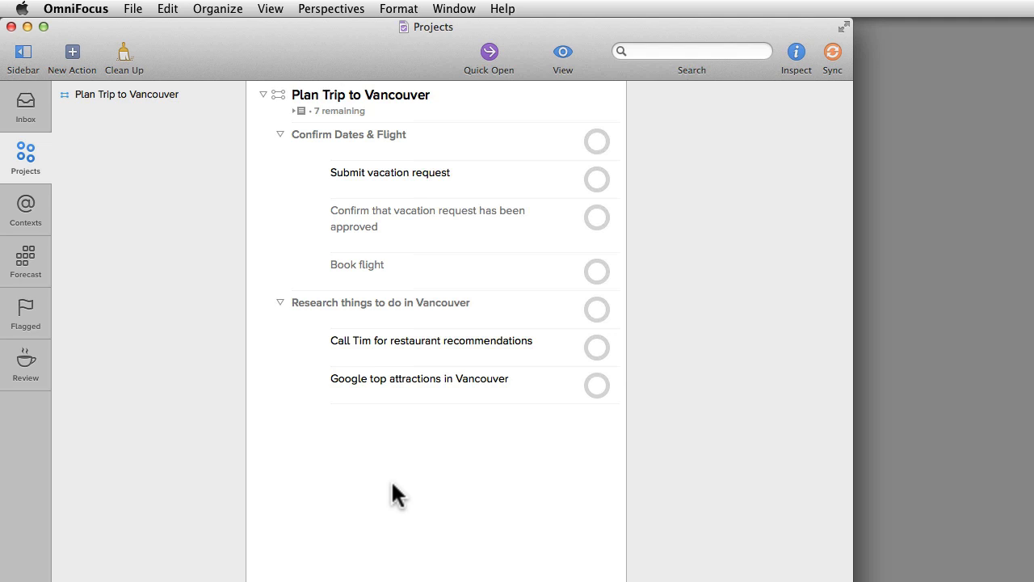
pyautogui.moveTo(469, 538)
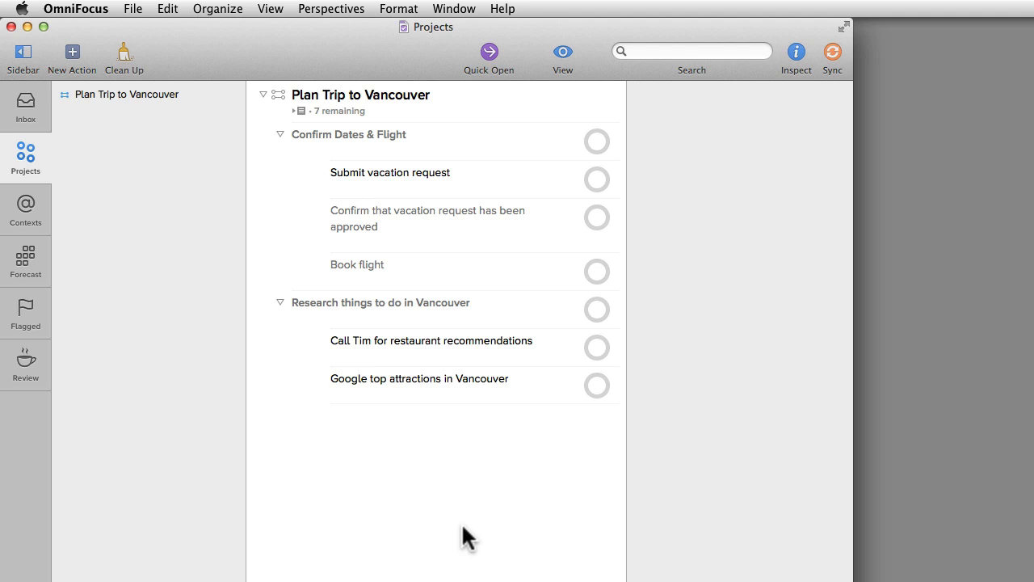
pyautogui.moveTo(404, 510)
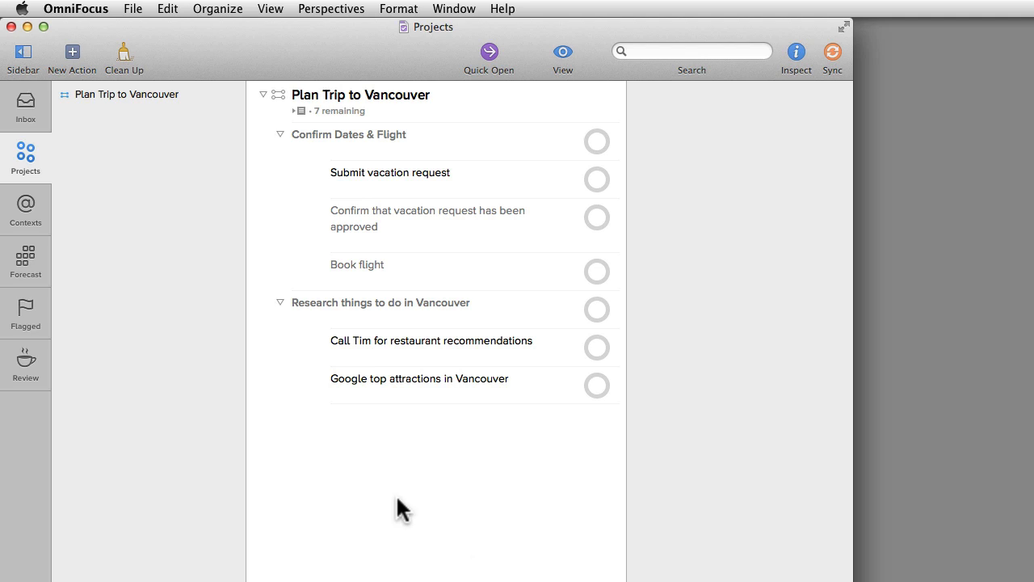
pyautogui.moveTo(134, 9)
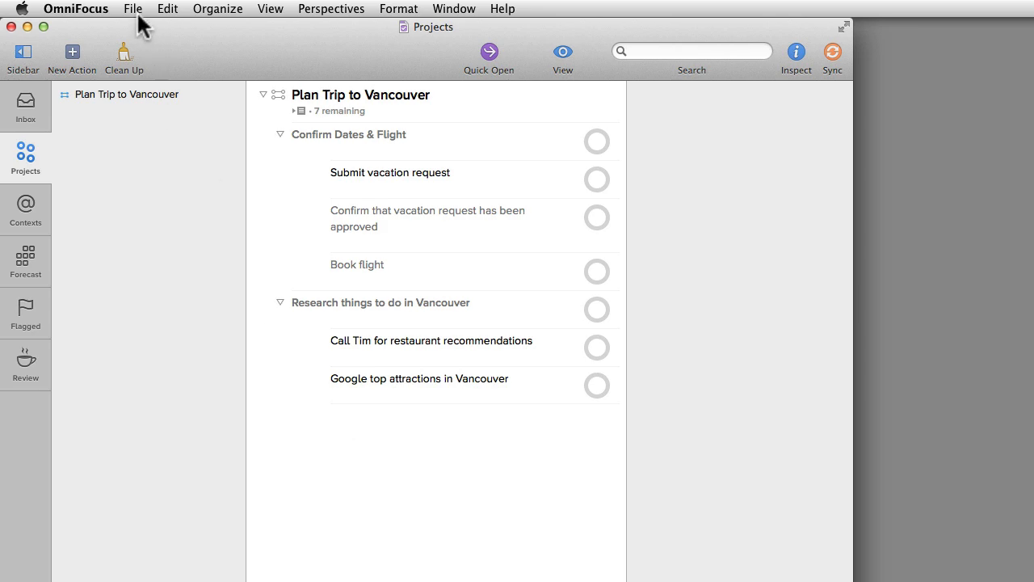
# Step: Create a new single action list named 'Car Maintenance' from the sidebar + menu
pyautogui.click(133, 9)
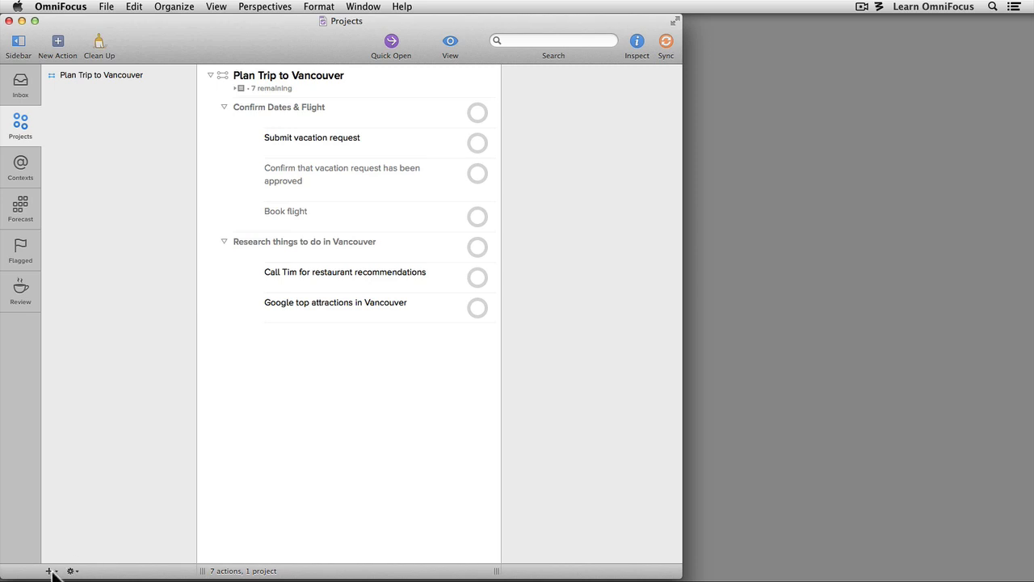
pyautogui.click(49, 571)
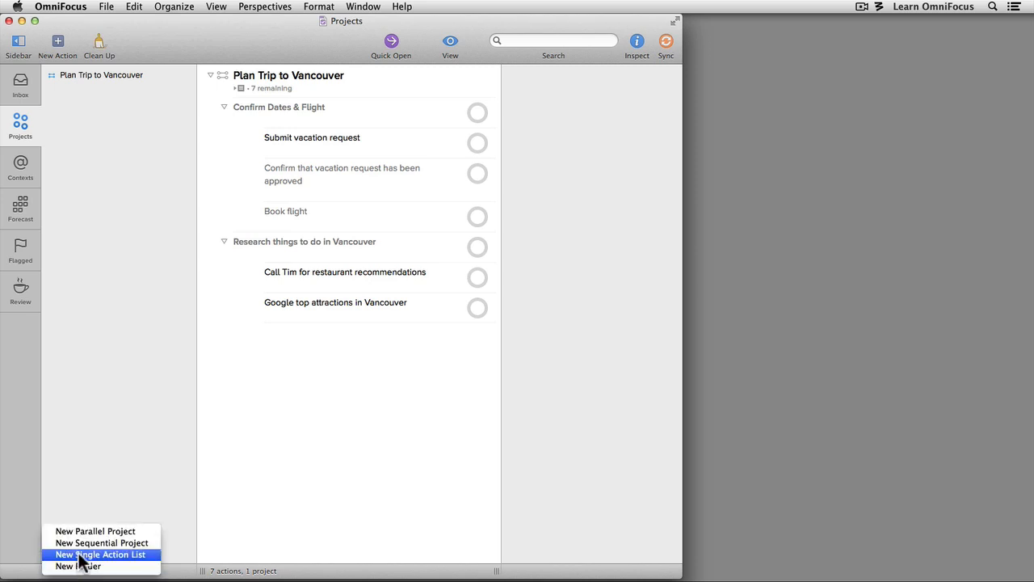
pyautogui.click(100, 555)
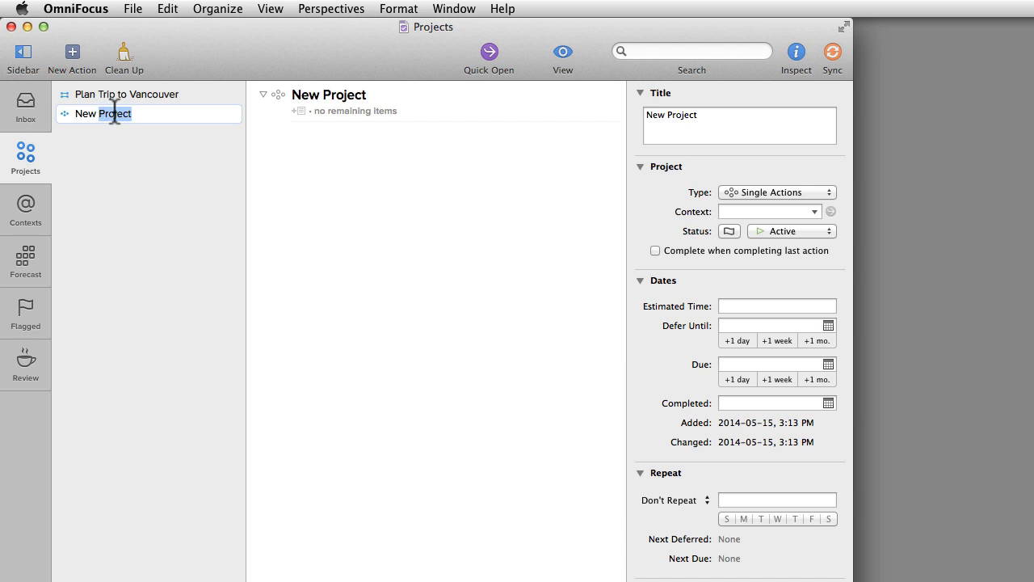
pyautogui.write('Car Maintenance')
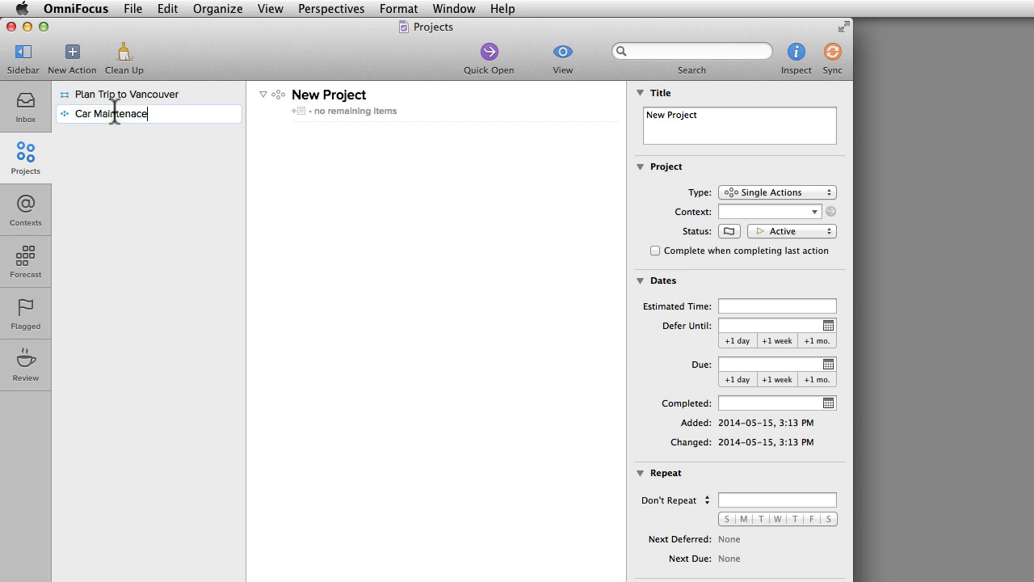
pyautogui.moveTo(132, 133)
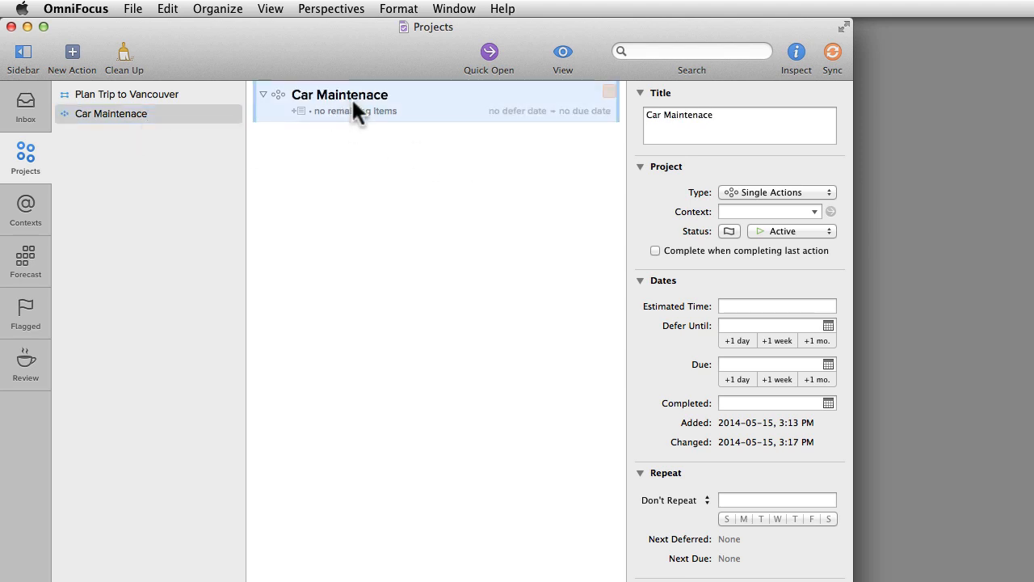
# Step: Add actions 'Call to book an appointment for an oil change' and 'Buy new windshield wipers'
pyautogui.click(72, 52)
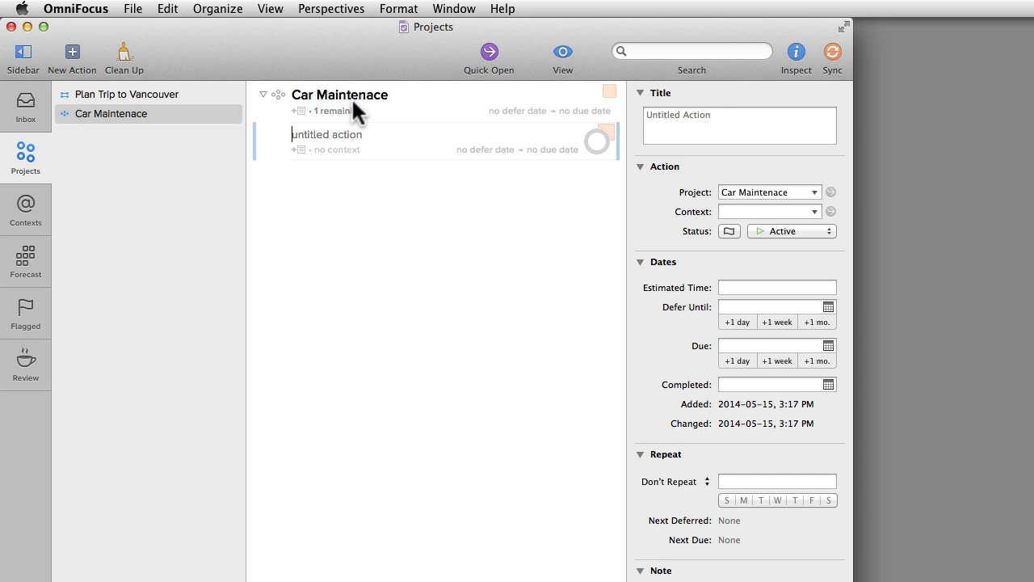
pyautogui.write('Call to book an appointment for an oil change')
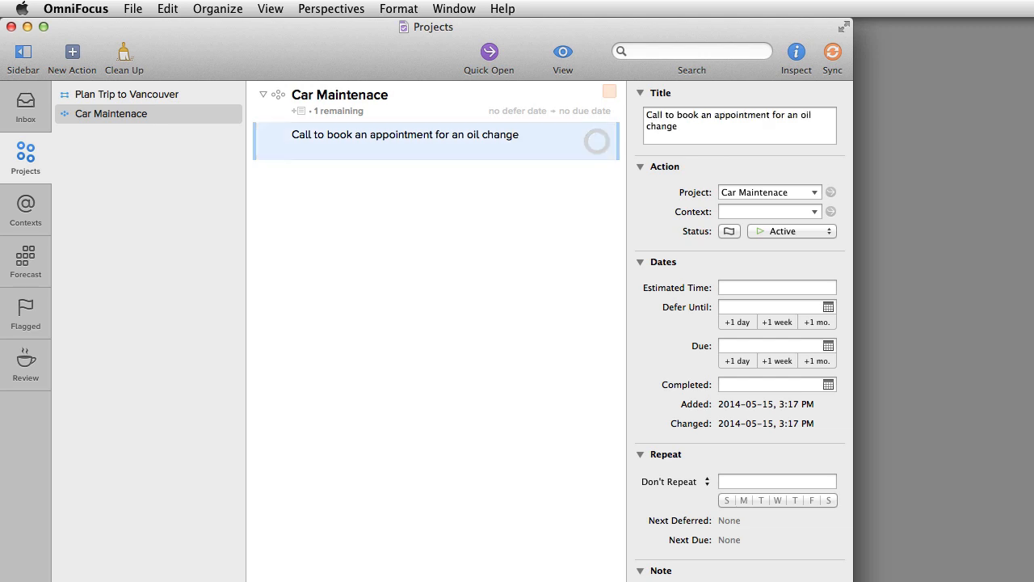
pyautogui.write('Buy new windshield wipers')
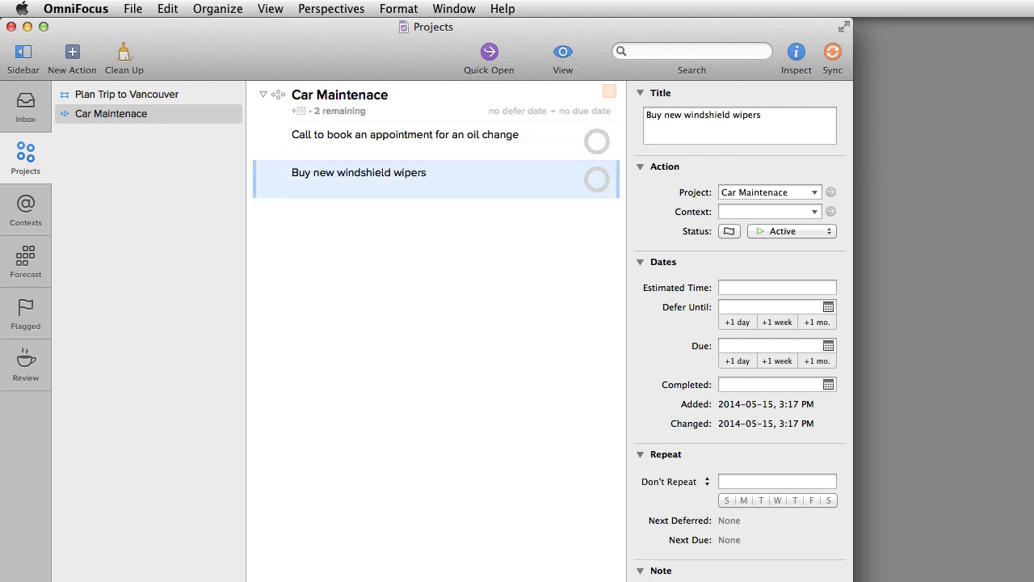